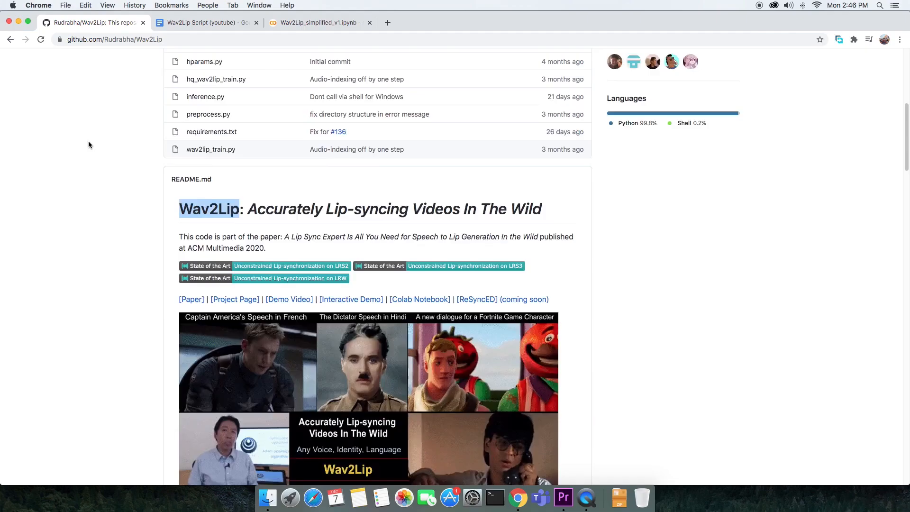
Open the Wav2Lip repository's Contributors insights and scroll through the five contributors' commit graphs.
scroll("up", 3)
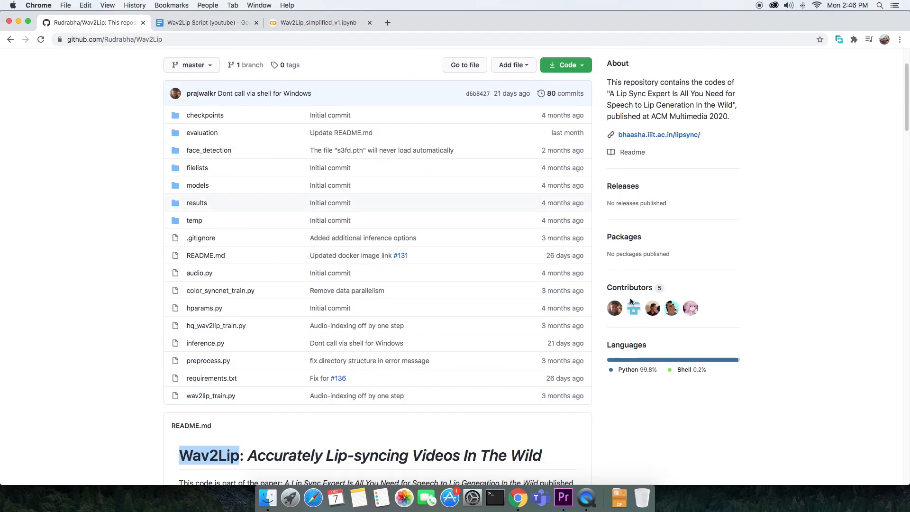
left_click(630, 287)
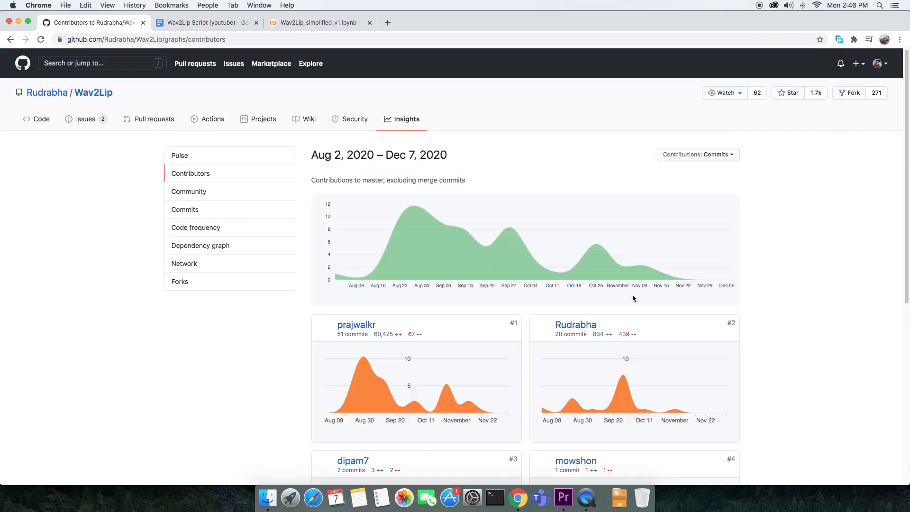
scroll("down", 3)
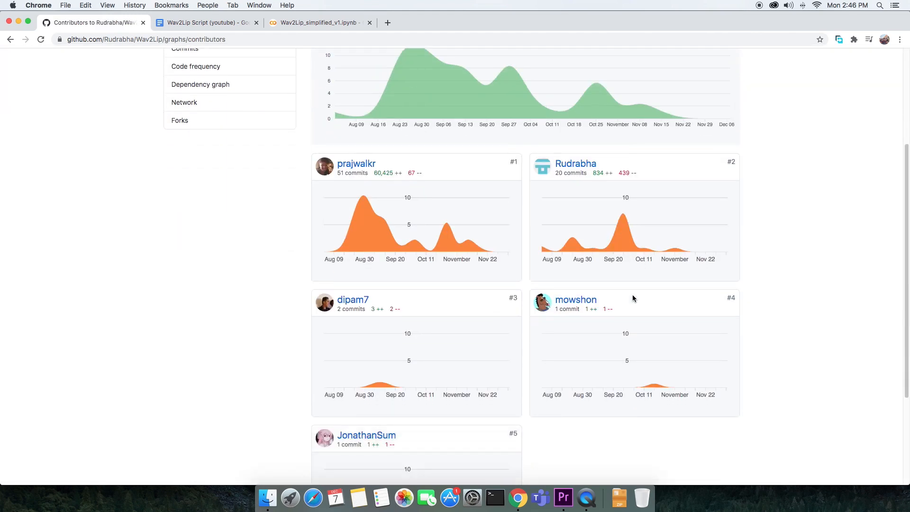
Save a Drive copy of the Wav2Lip notebook and set its hardware accelerator to GPU.
left_click(318, 22)
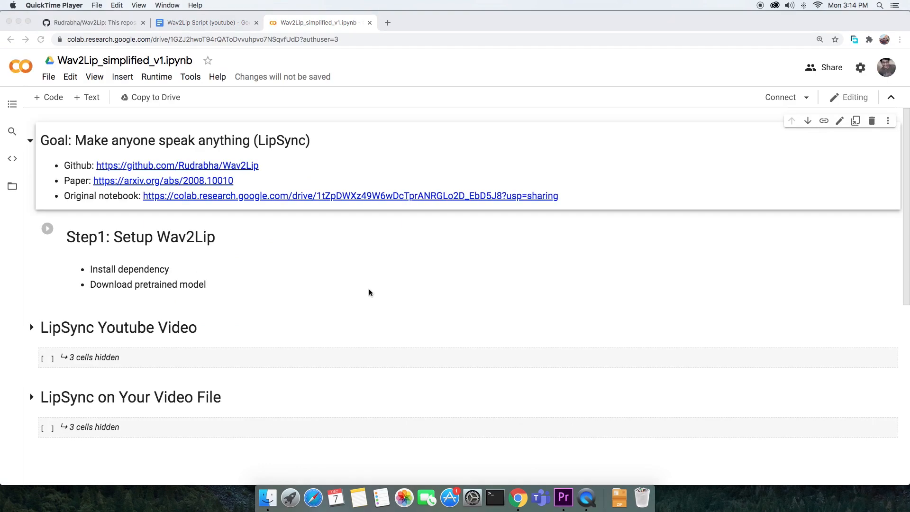
mouse_move(142, 101)
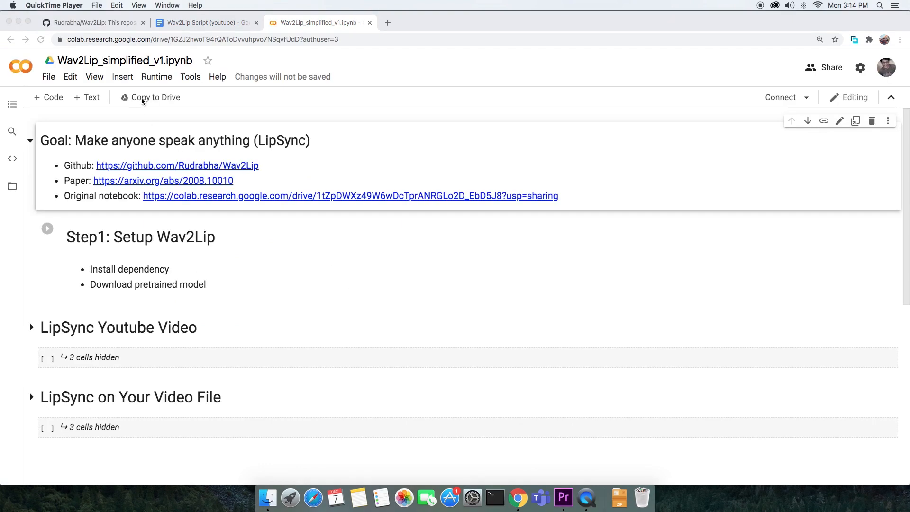
left_click(150, 97)
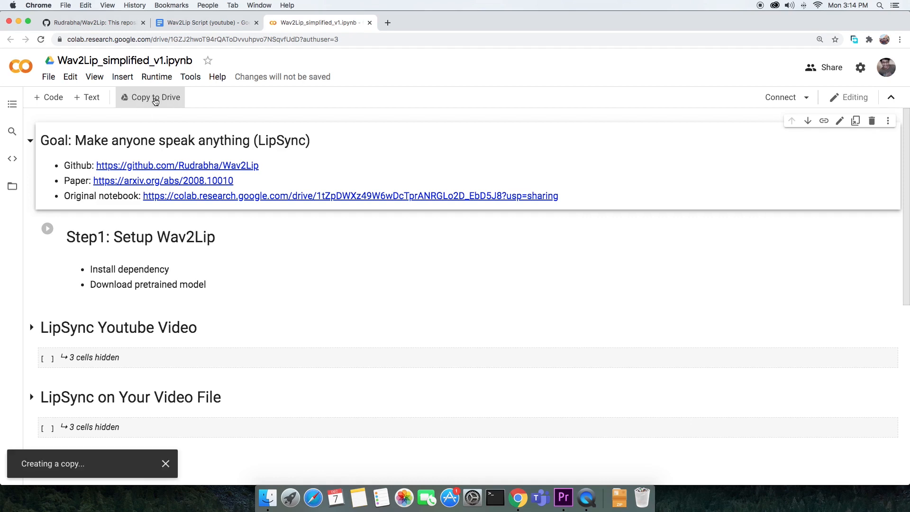
left_click(150, 97)
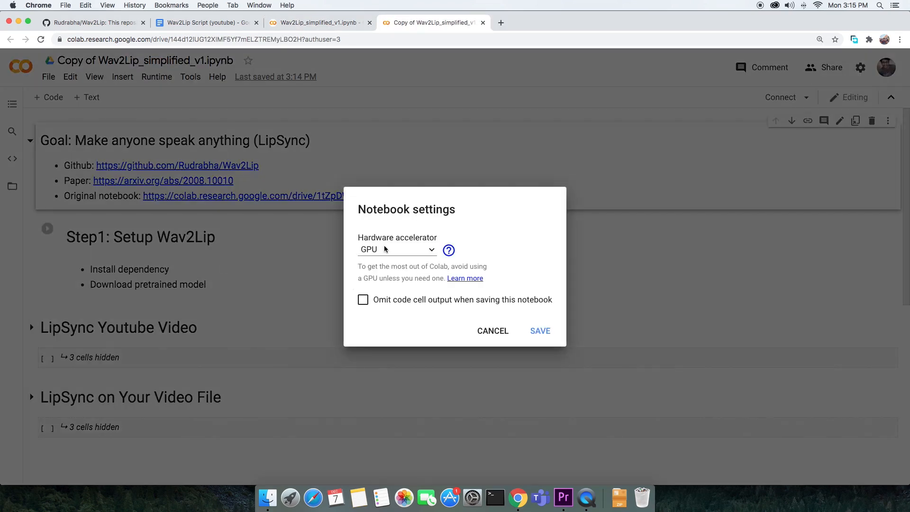
left_click(397, 250)
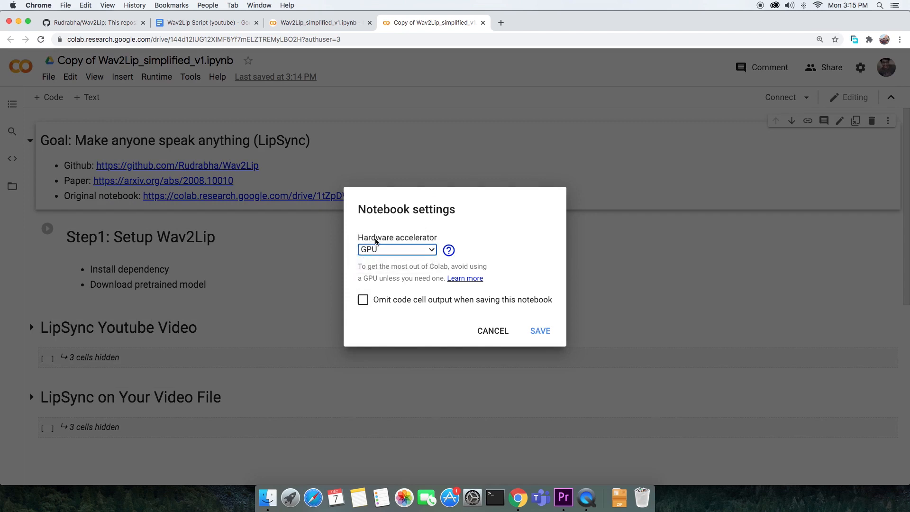
mouse_move(418, 347)
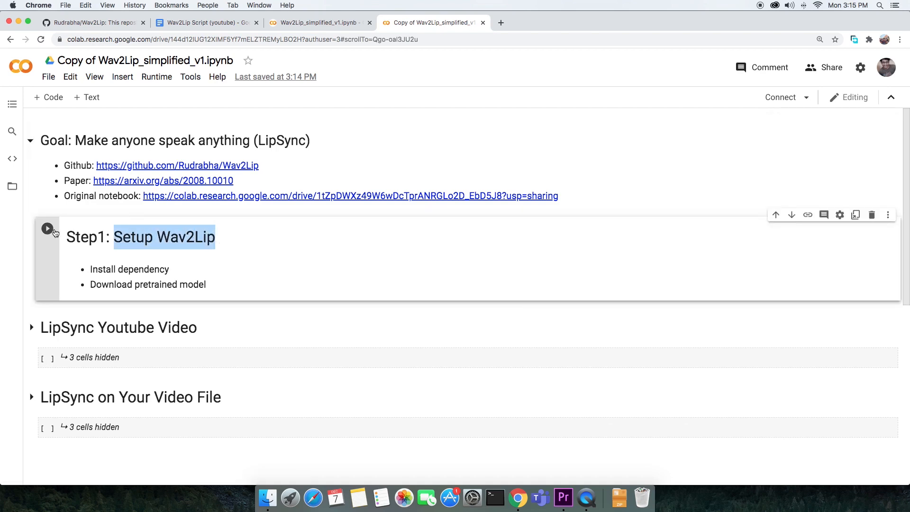
Run the Step1 Setup Wav2Lip cell and scroll through its clone and model-download output.
left_click(47, 228)
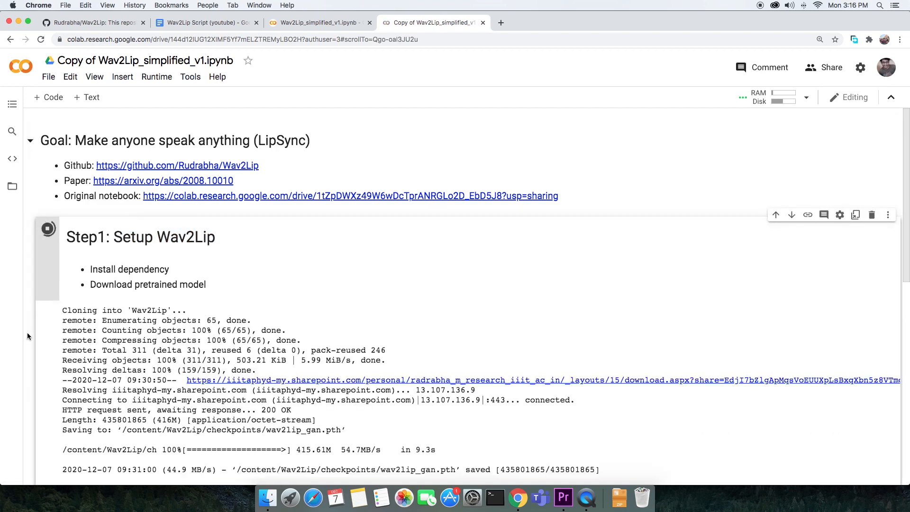
scroll("down", 3)
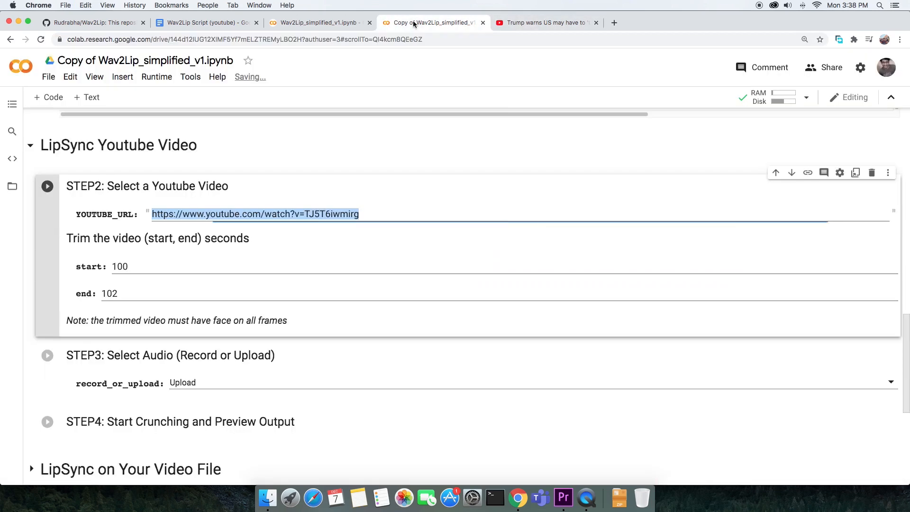
type("https://www.youtube.com/watch?v=vAnWYLTdvfY")
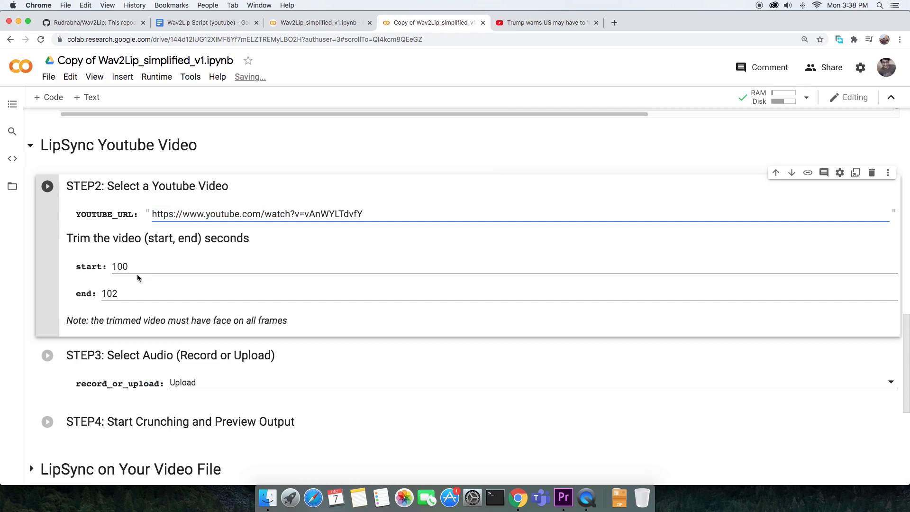
left_click(542, 22)
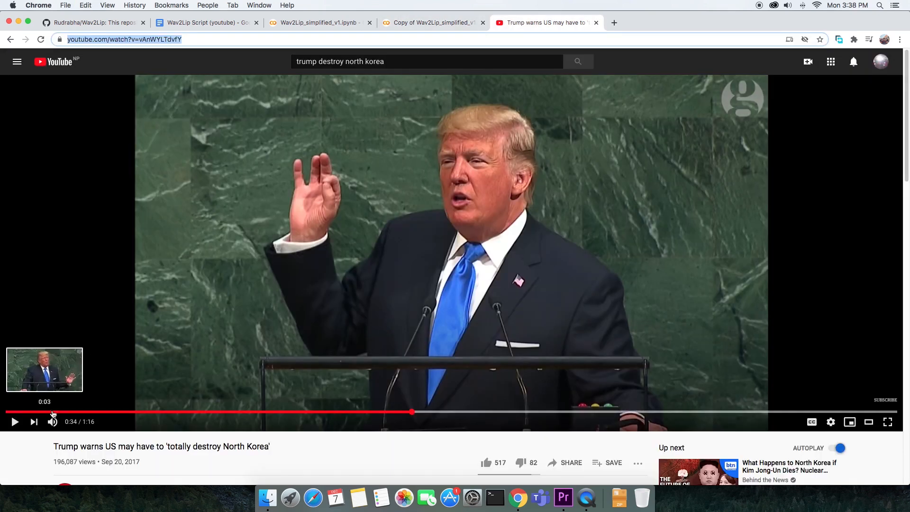
mouse_move(845, 412)
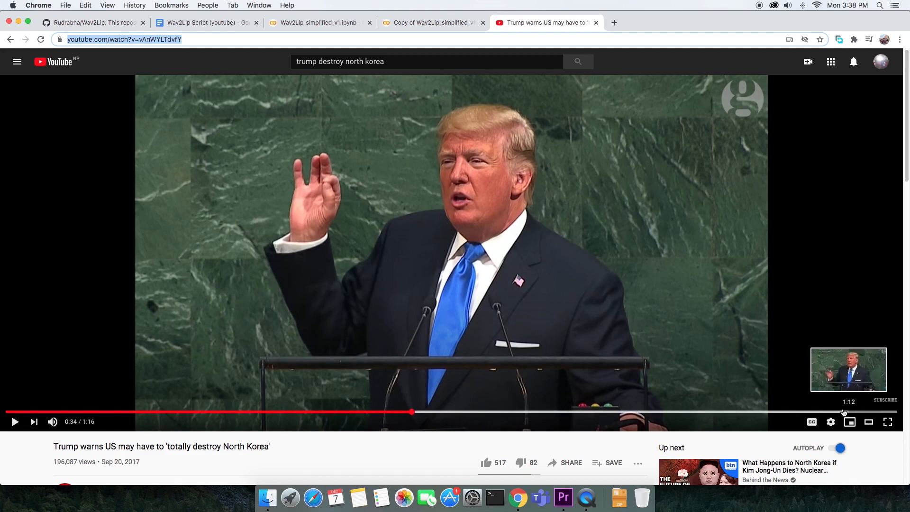
mouse_move(507, 412)
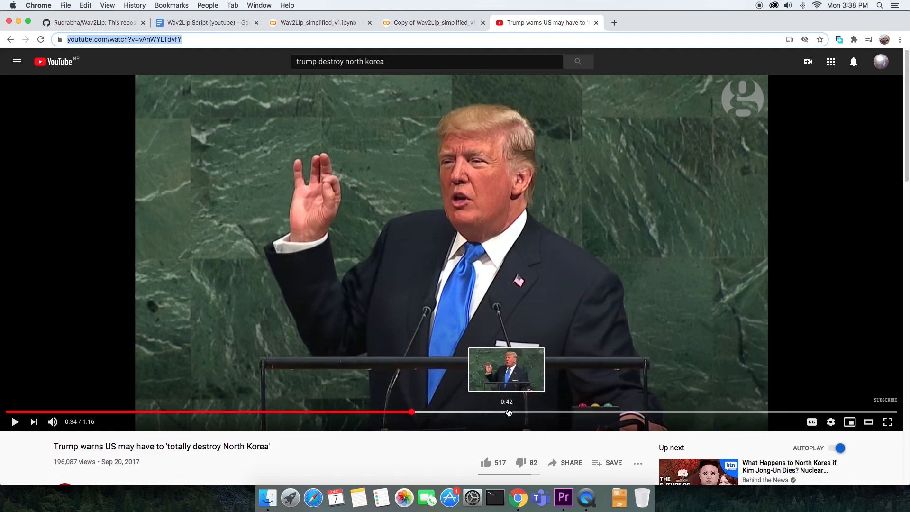
mouse_move(494, 96)
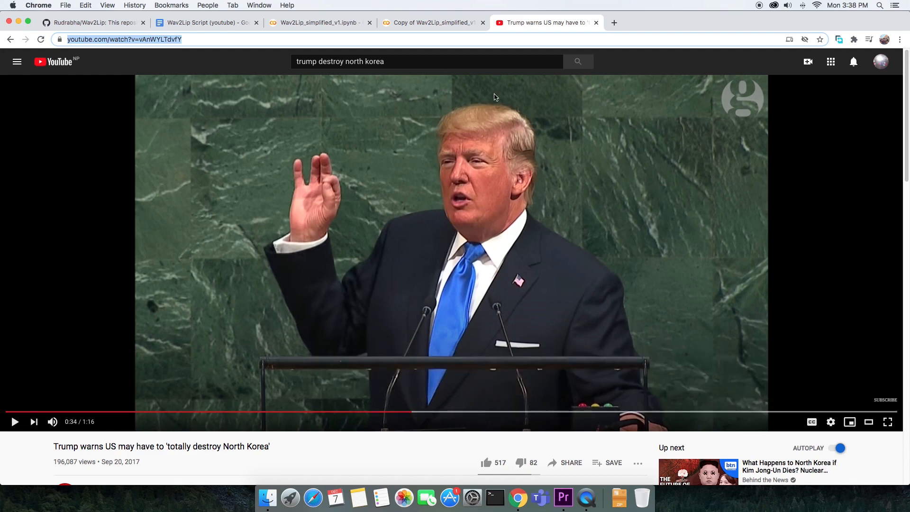
left_click(432, 23)
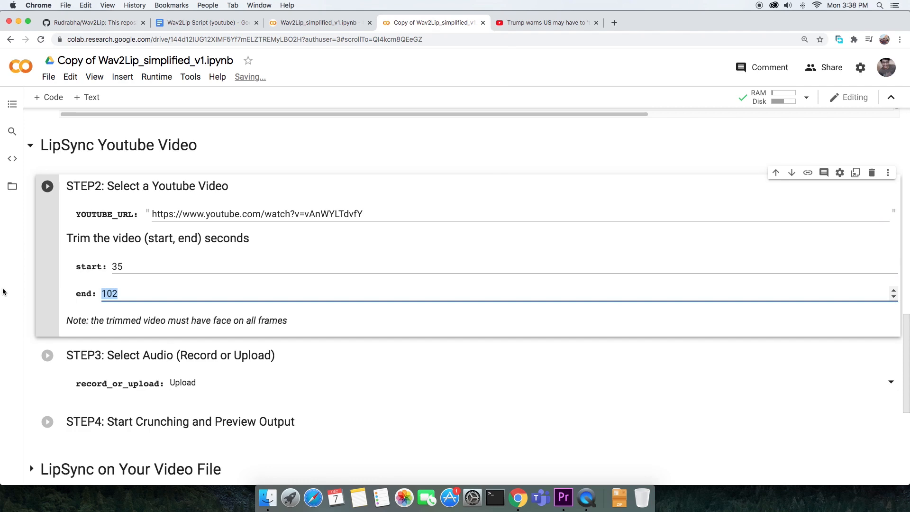
Set the trim end to 62 seconds, run STEP2, and play the 27-second trimmed clip.
type("62")
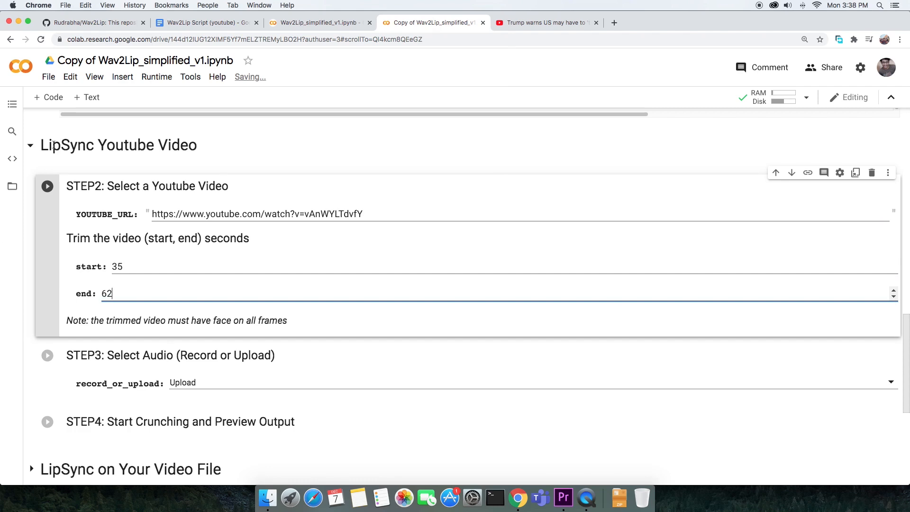
left_click(47, 186)
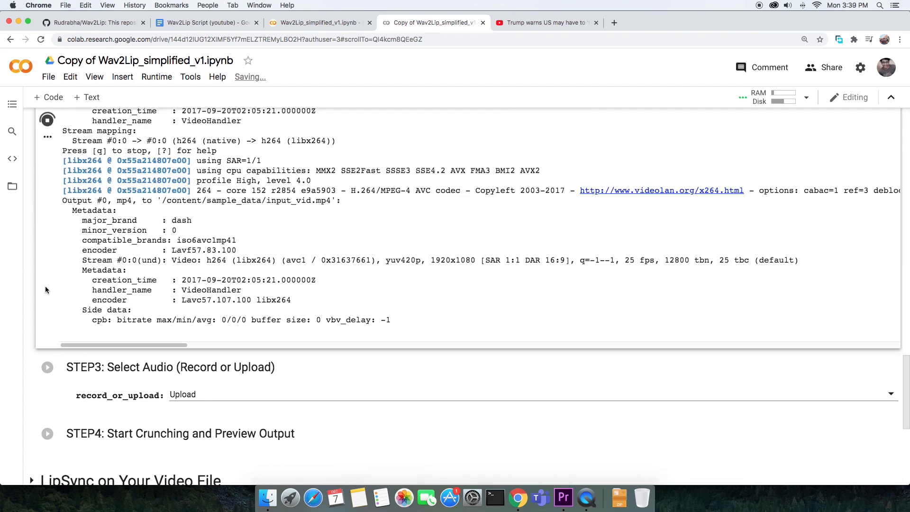
scroll("up", 3)
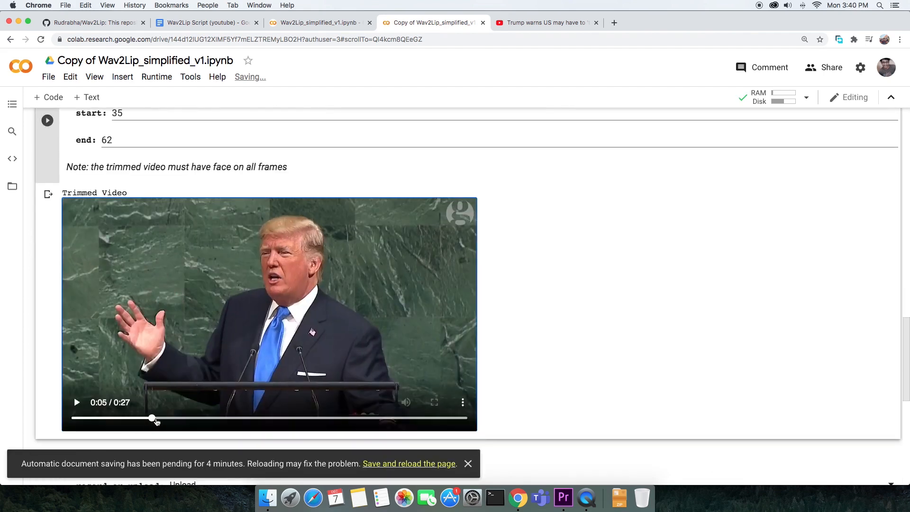
left_click(76, 402)
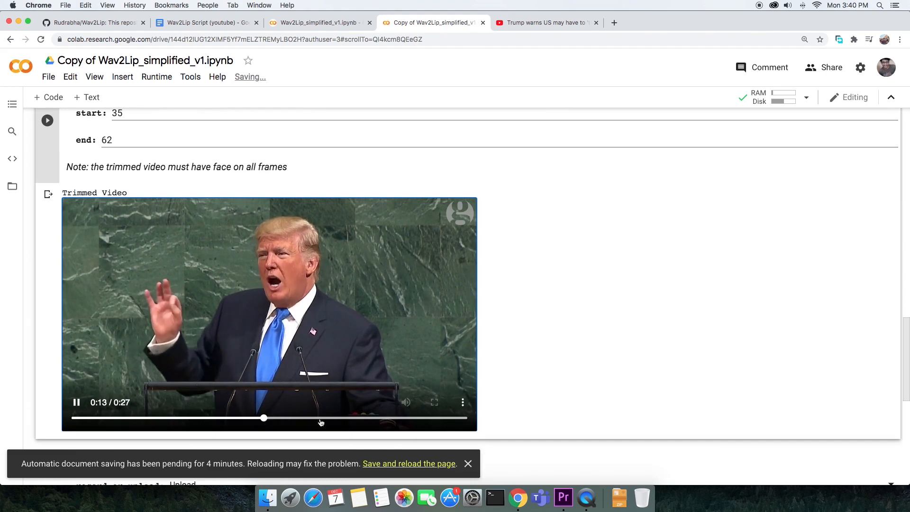
scroll("down", 3)
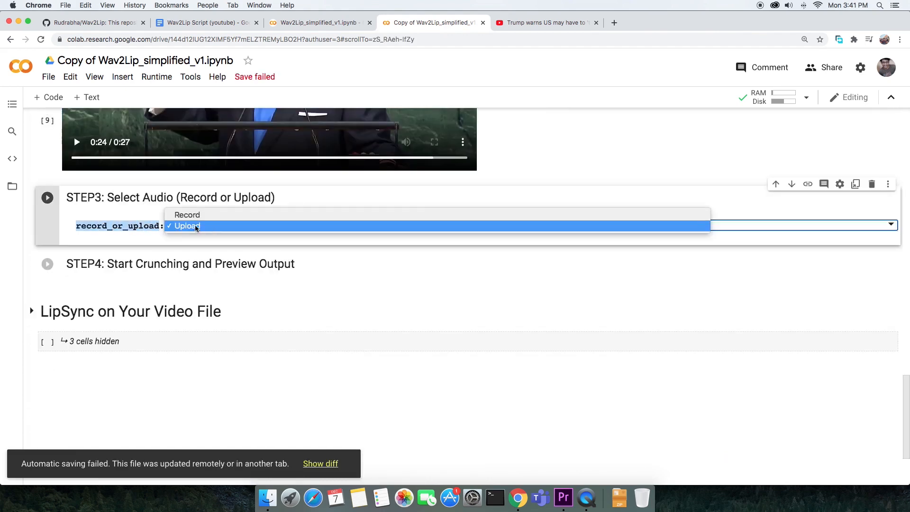
mouse_move(187, 214)
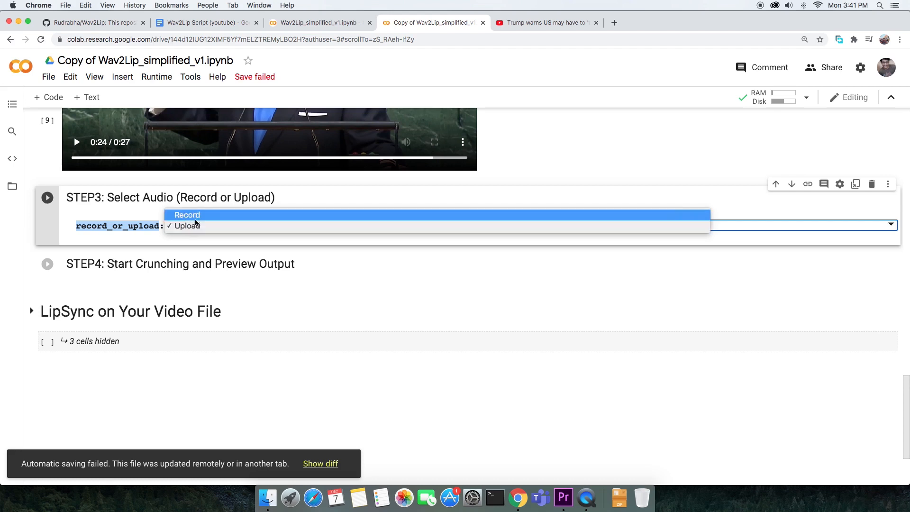
Choose Record as the audio source and run the STEP3 audio cell.
left_click(186, 215)
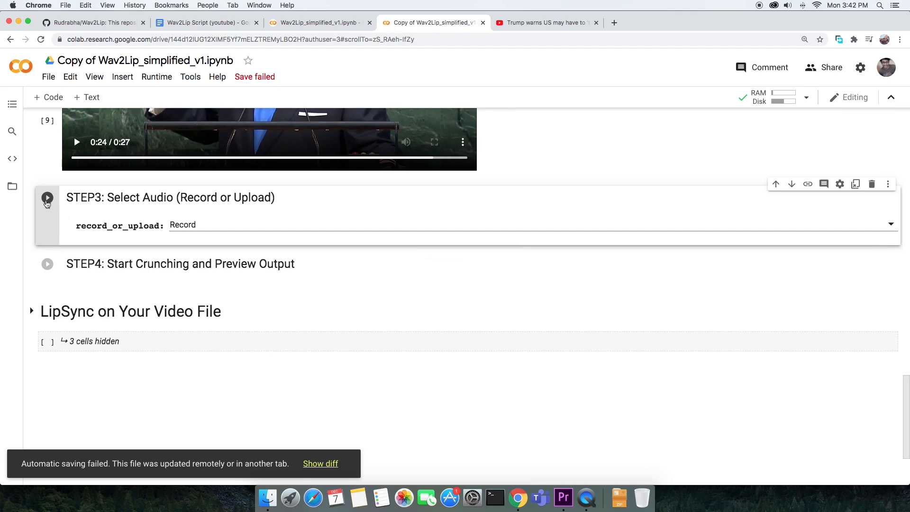
left_click(47, 198)
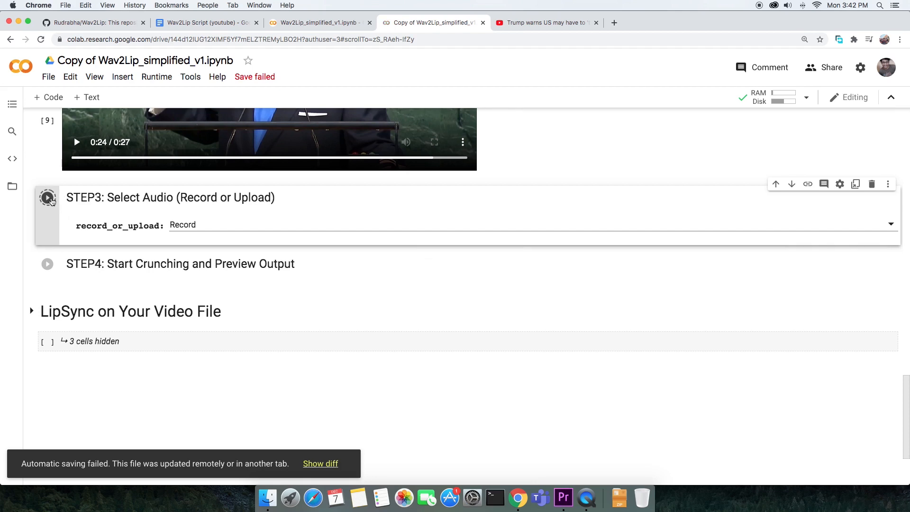
left_click(48, 197)
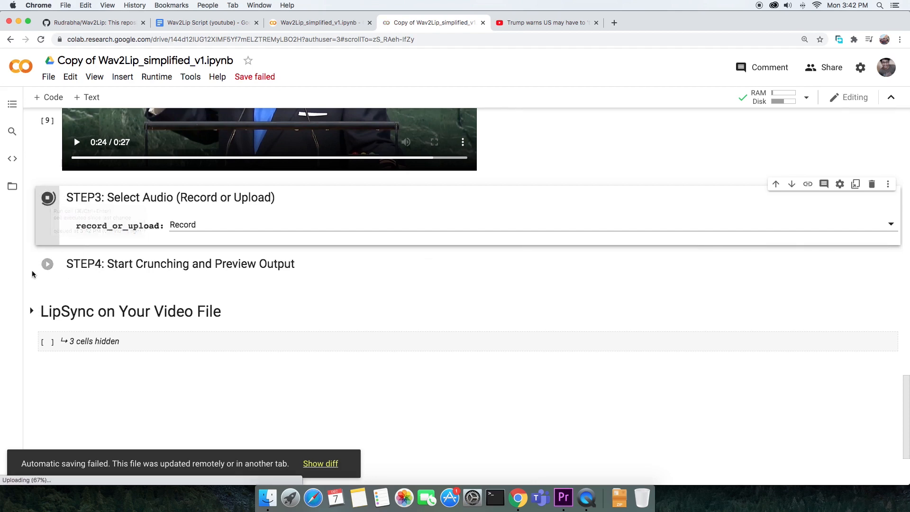
Record an 11-second voice clip, stop it to save, and play it back.
left_click(49, 197)
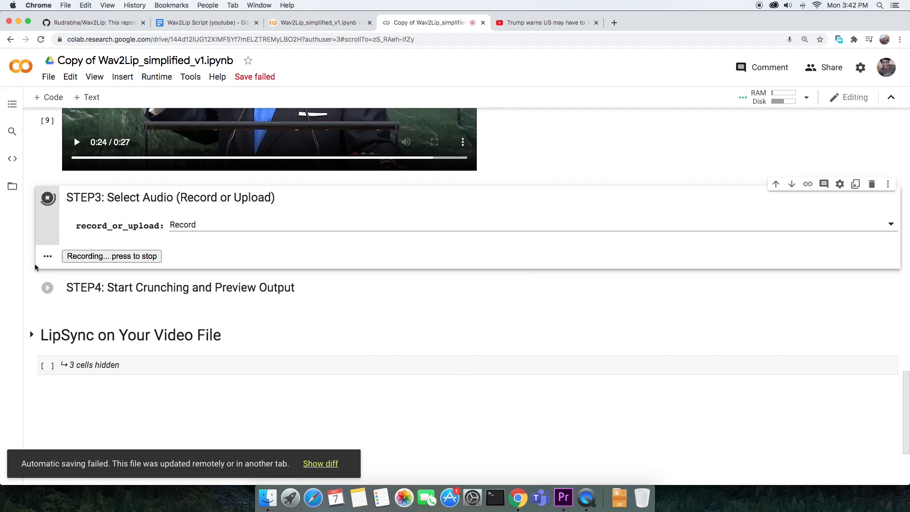
mouse_move(78, 271)
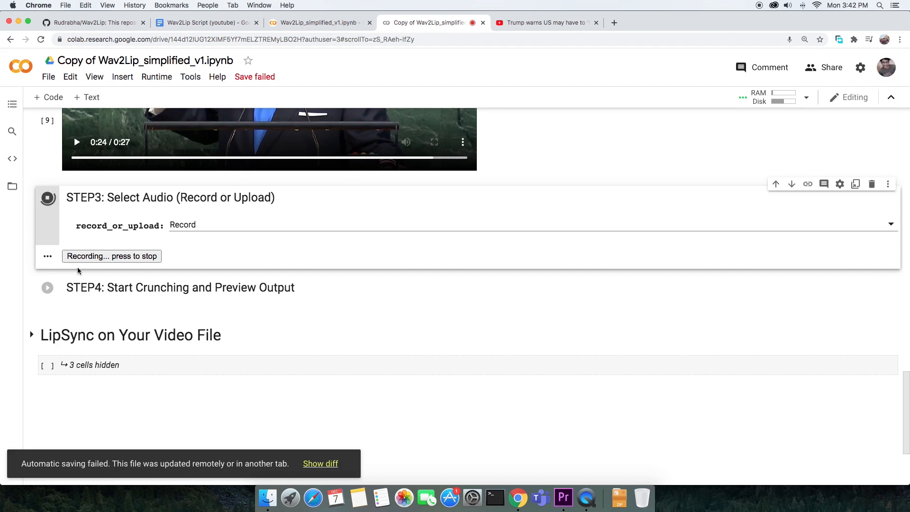
mouse_move(77, 271)
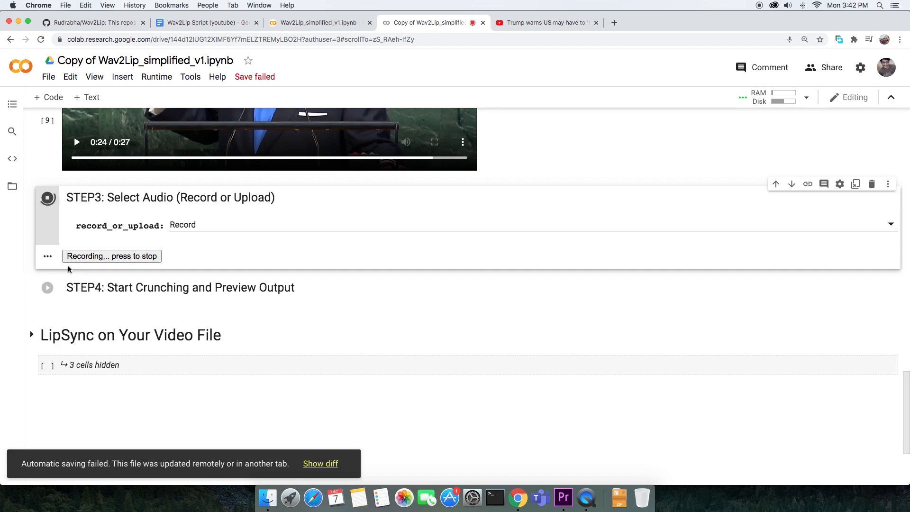
left_click(111, 256)
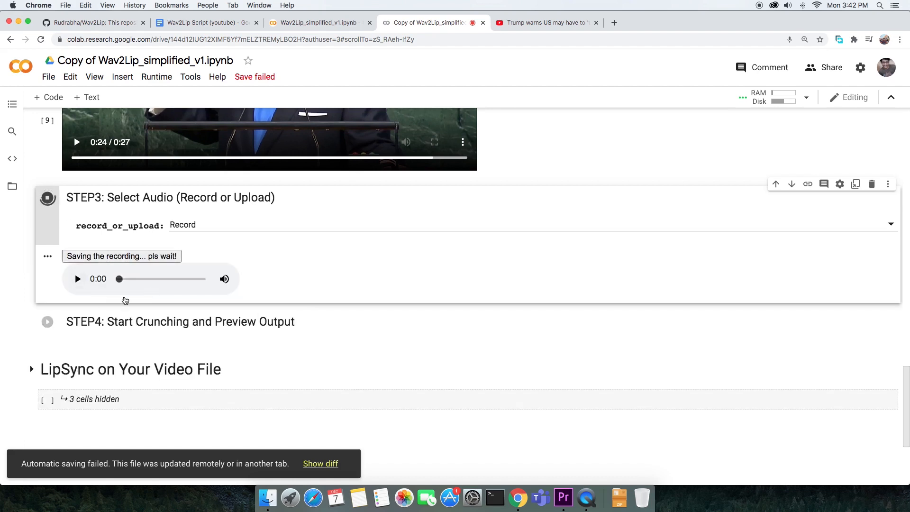
left_click(78, 279)
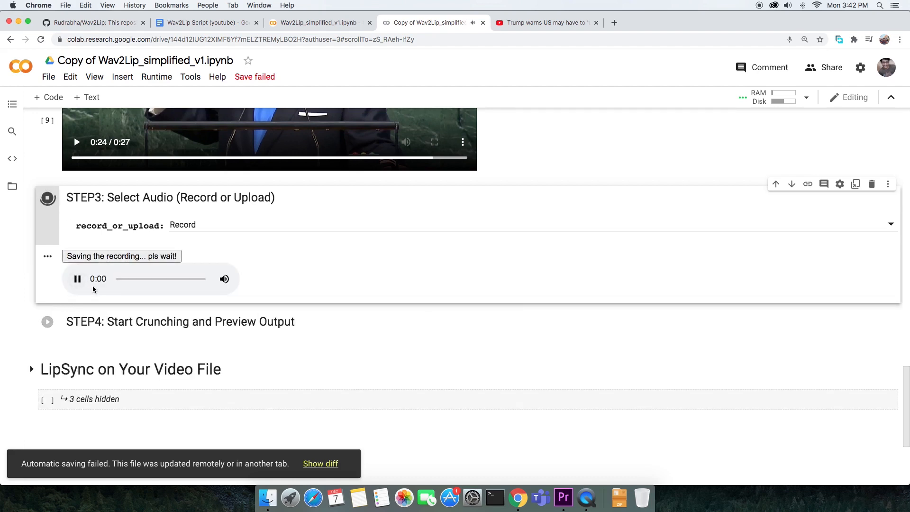
left_click(76, 278)
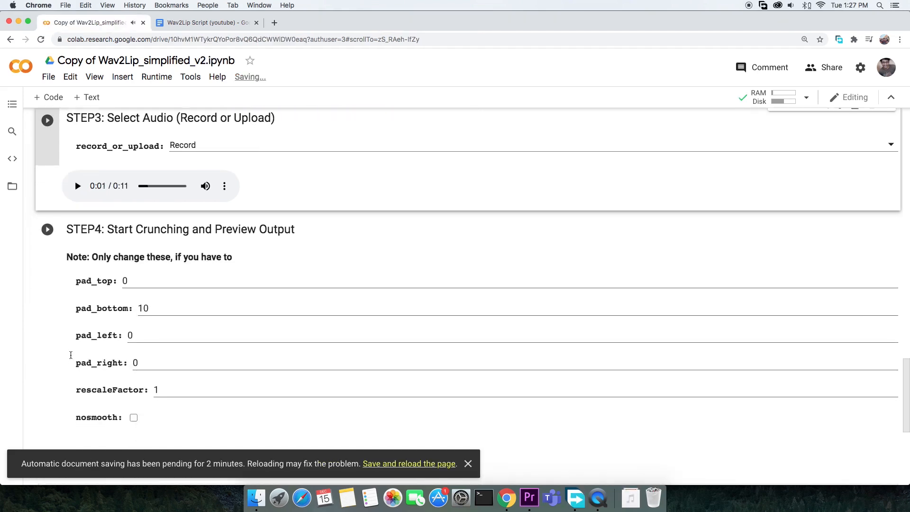
mouse_move(69, 313)
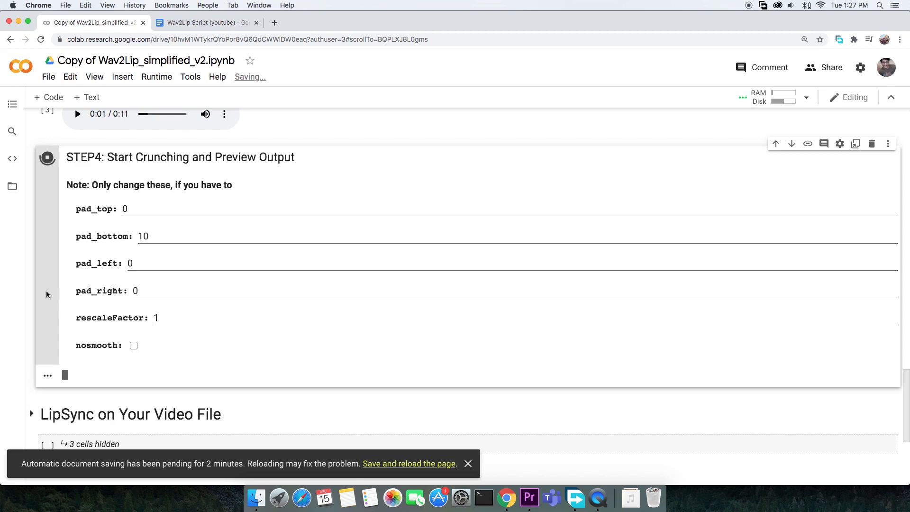
Scroll through STEP4's progress output while the recorded voice is lip-synced onto the clip.
scroll("down", 3)
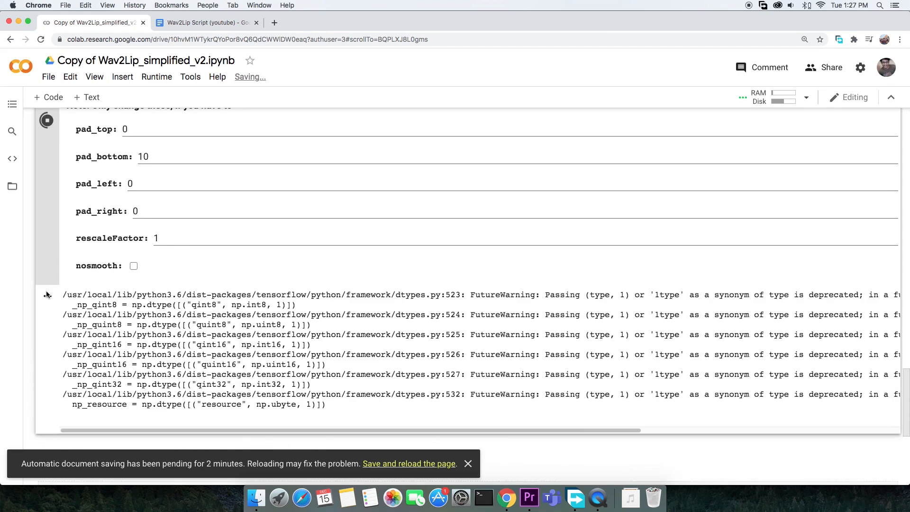
scroll("up", 3)
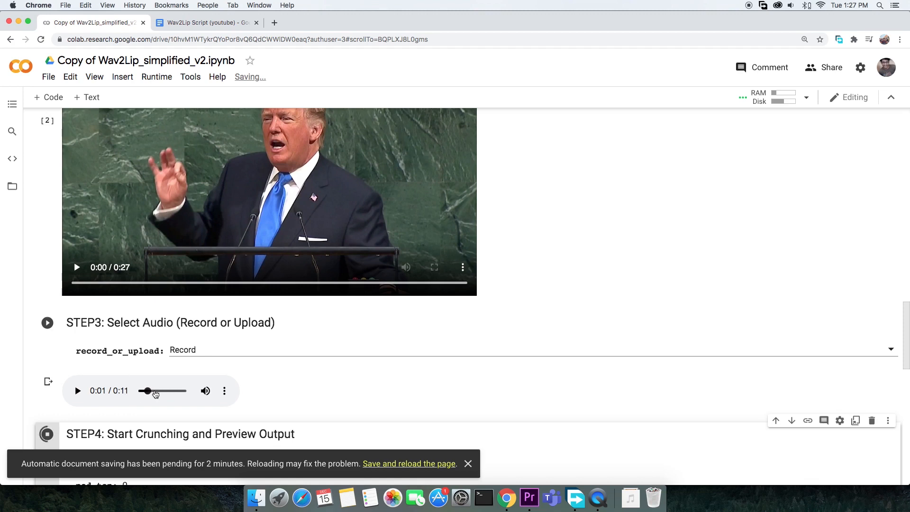
scroll("down", 3)
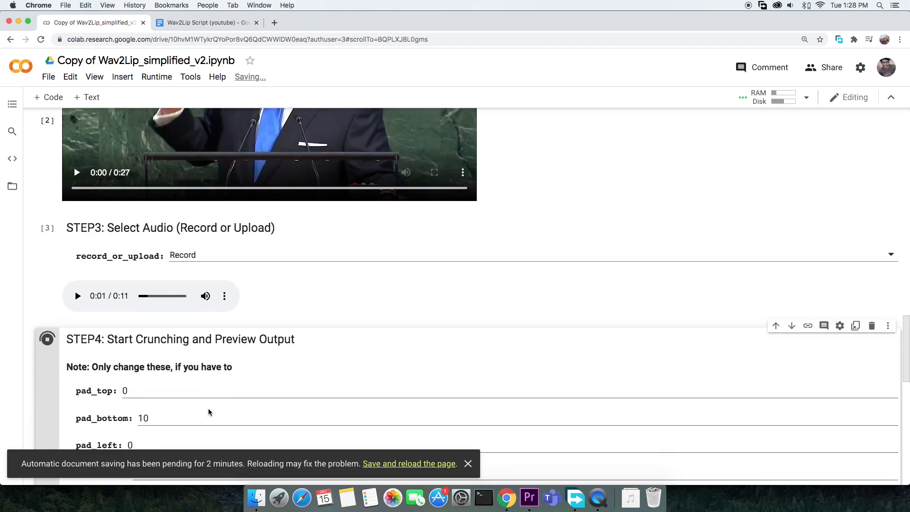
scroll("down", 3)
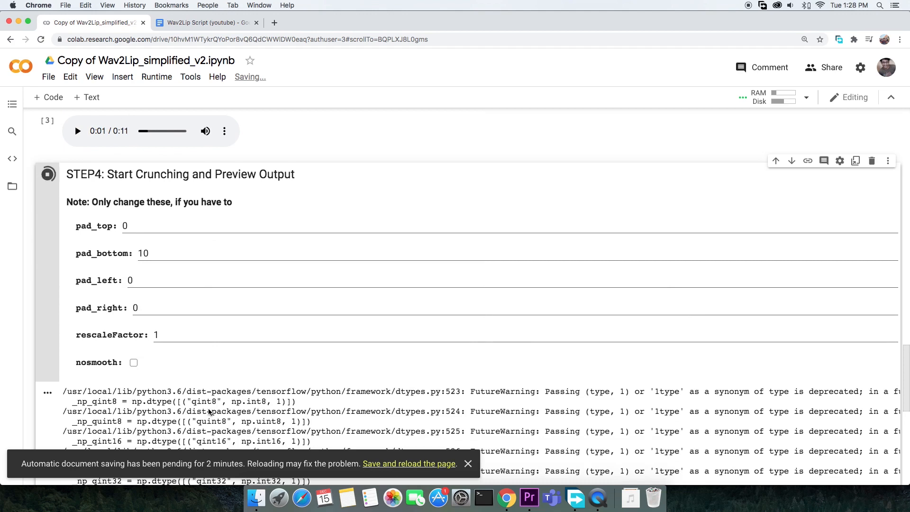
scroll("down", 3)
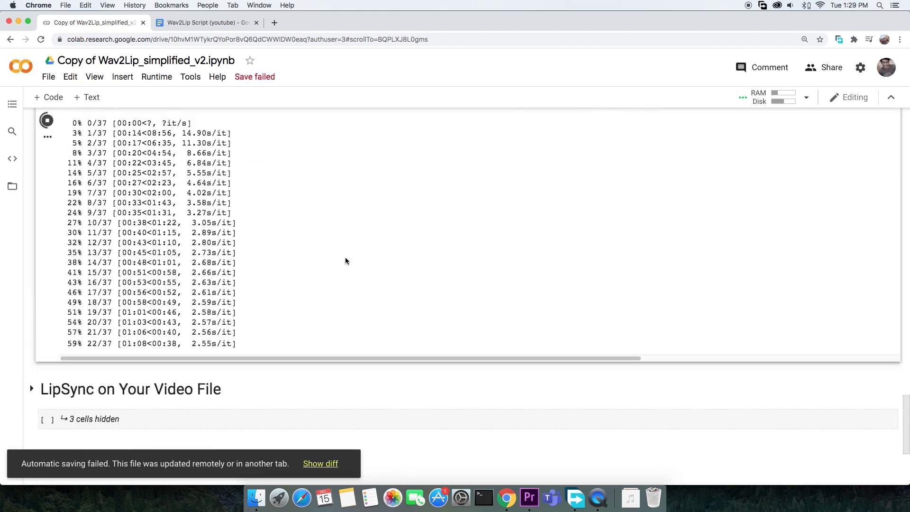
scroll("down", 3)
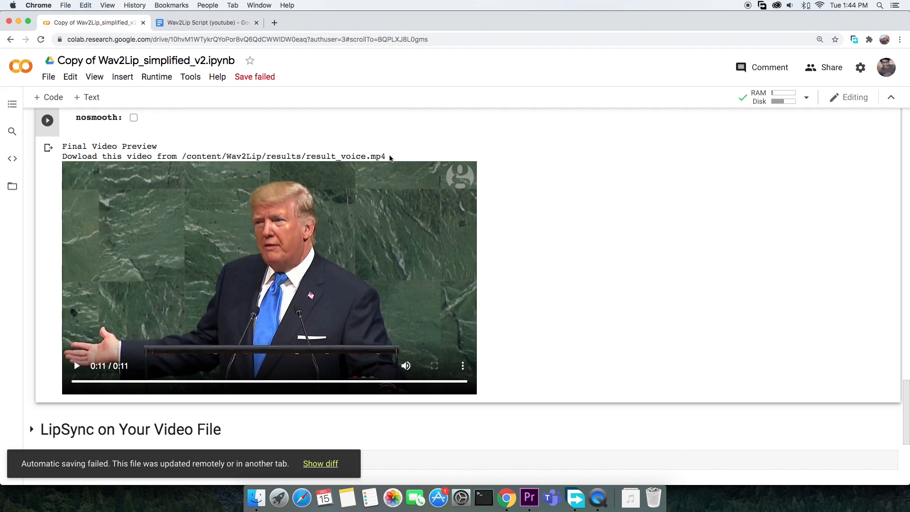
Open the Files panel listing Wav2Lip, sample_data, the imitation MP3 and youtube.mp4.
left_click(11, 186)
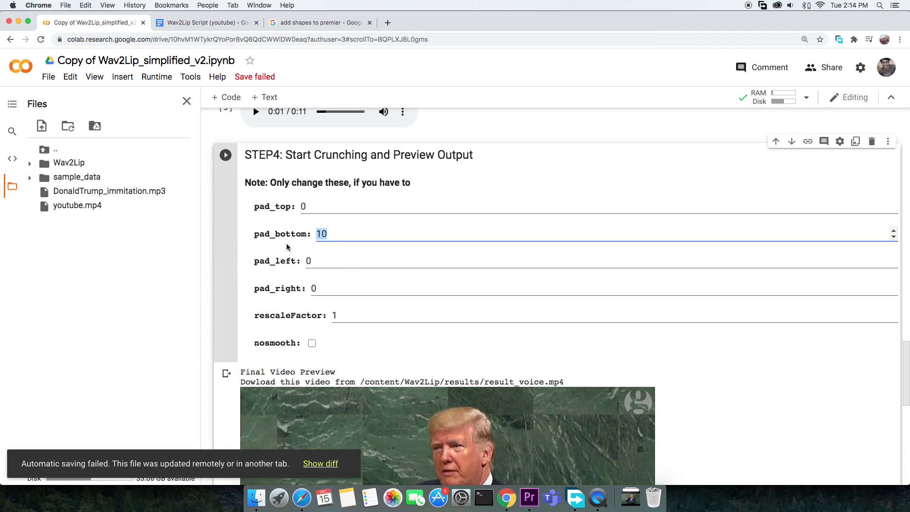
Change pad_bottom to 30 and rerun the STEP4 crunching cell.
type("30")
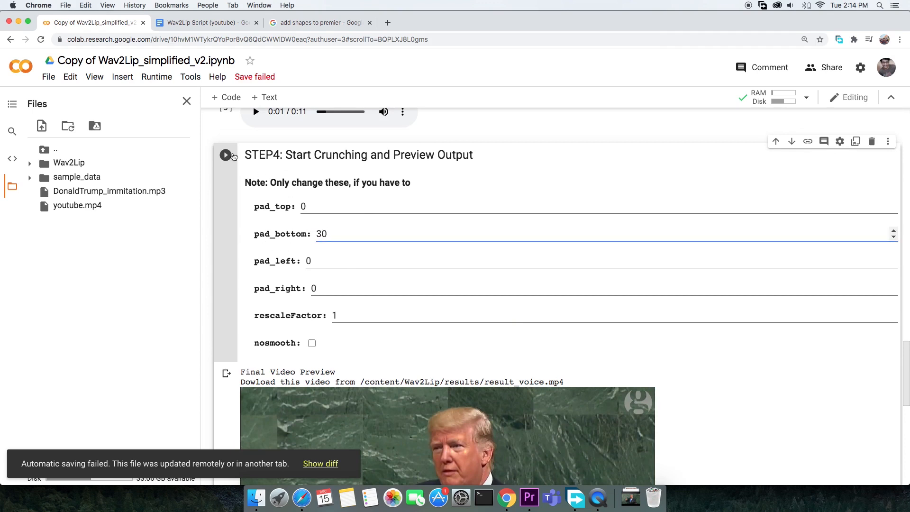
left_click(225, 154)
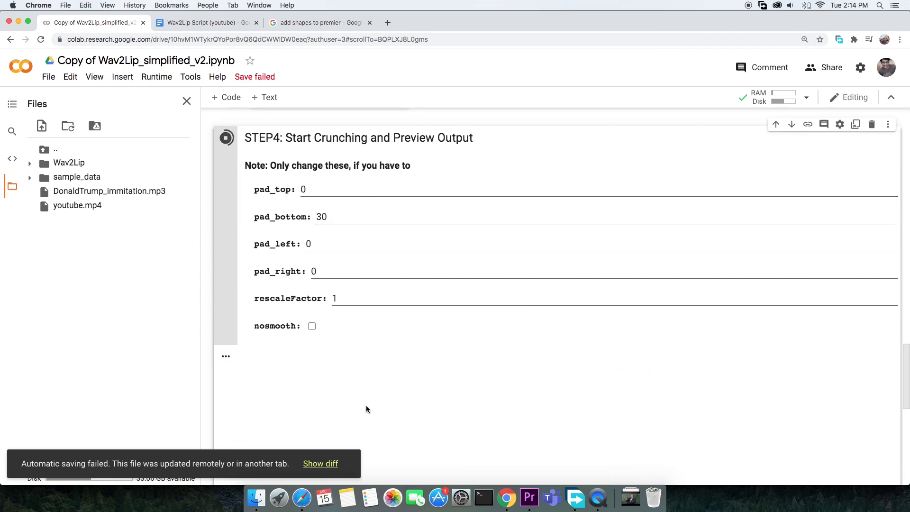
scroll("down", 3)
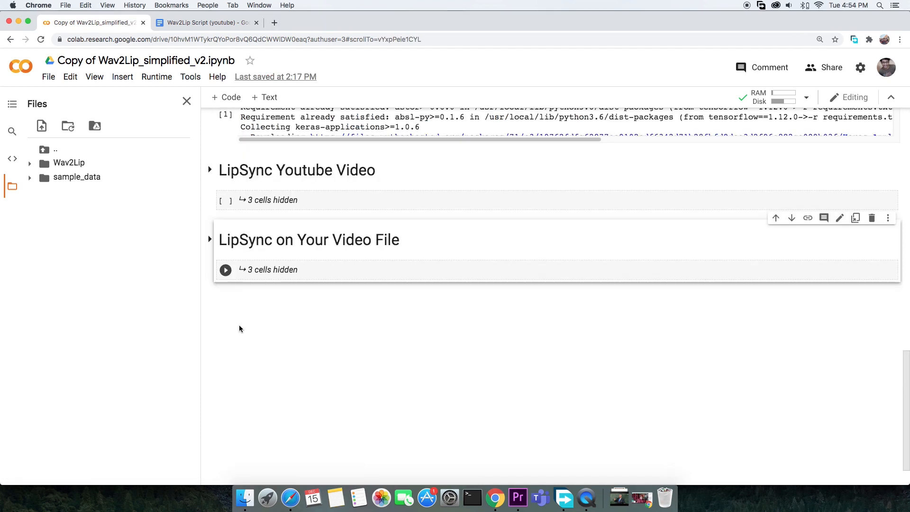
Upload Fightv2(Video).m4v to session storage and paste its path into PATH_TO_YOU_VIDEO.
left_click(210, 239)
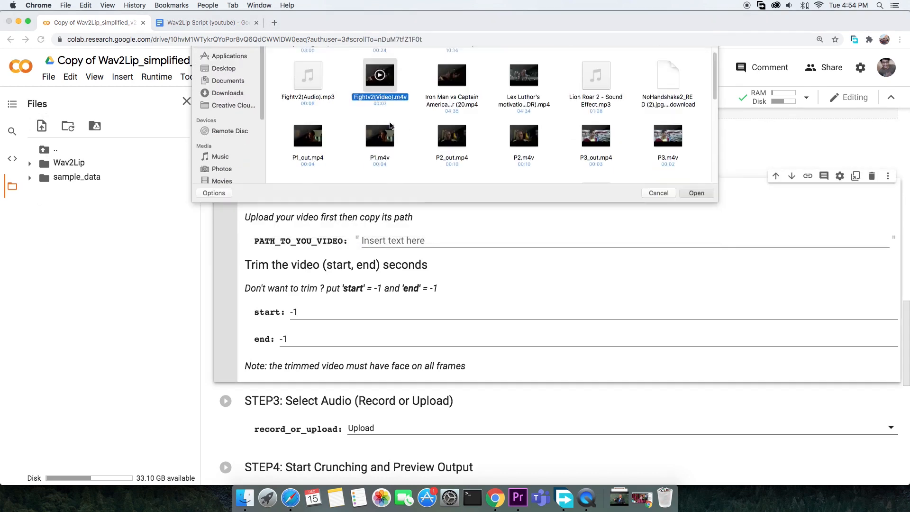
left_click(696, 192)
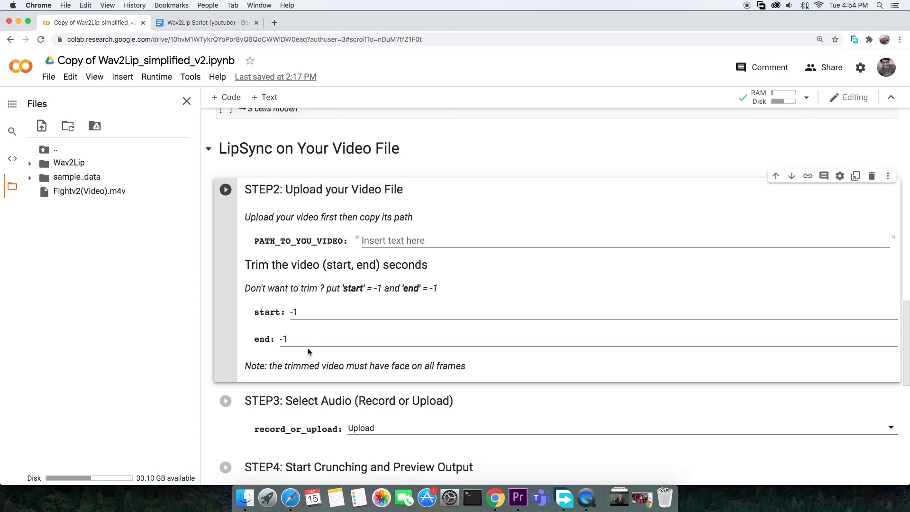
right_click(90, 191)
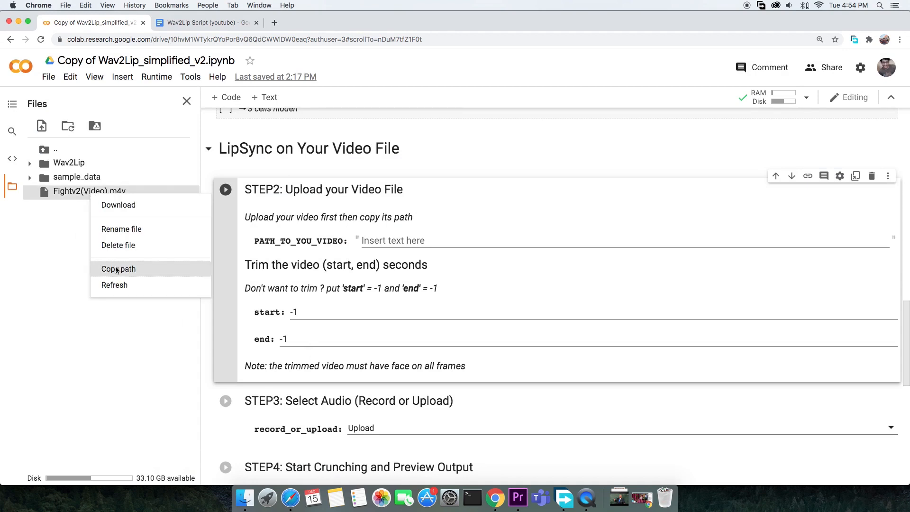
right_click(392, 241)
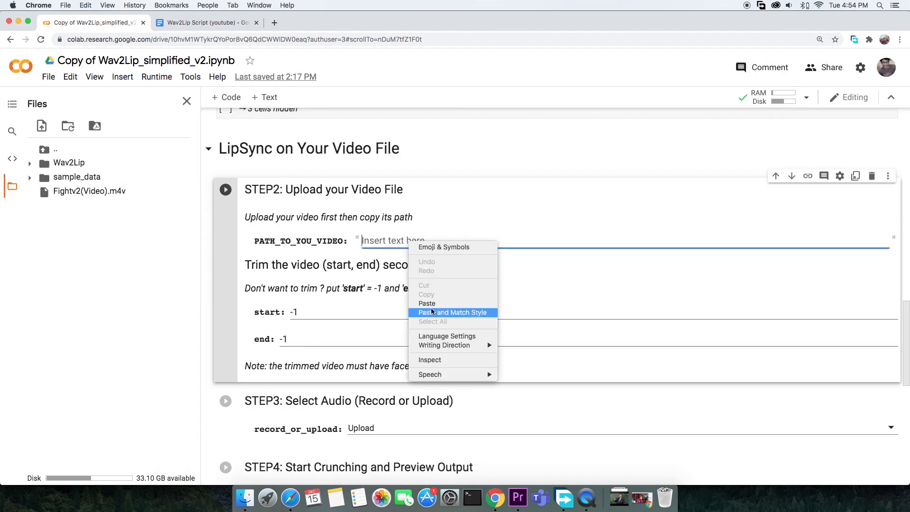
left_click(453, 313)
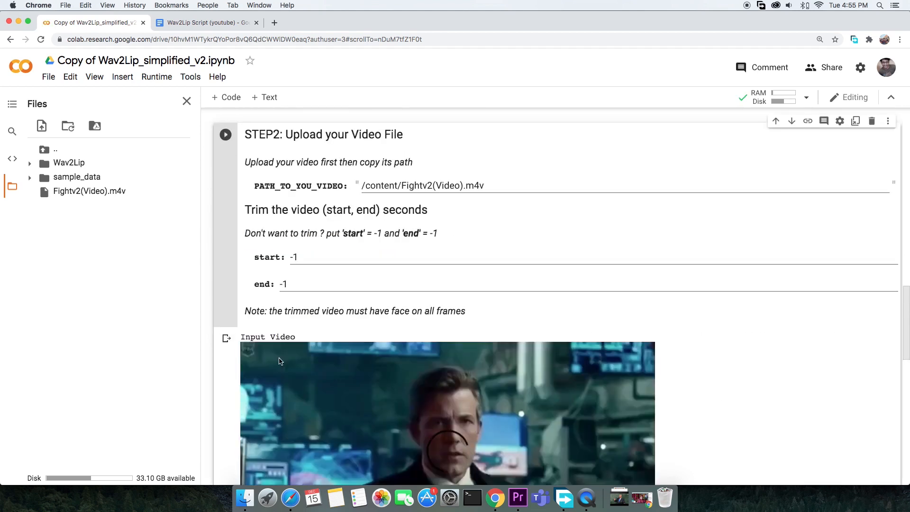
Keep Upload as the audio source and run the audio cell to upload Fightv2(Audio).mp3.
scroll("down", 3)
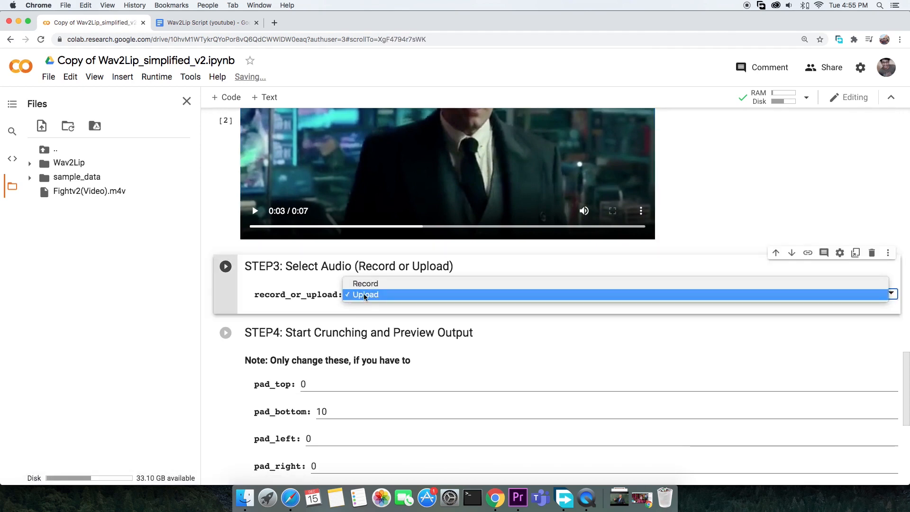
left_click(364, 295)
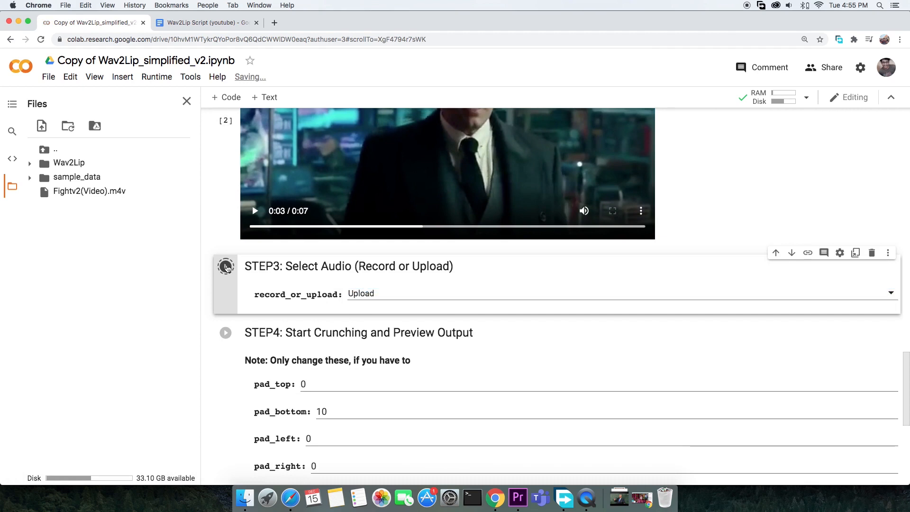
left_click(268, 309)
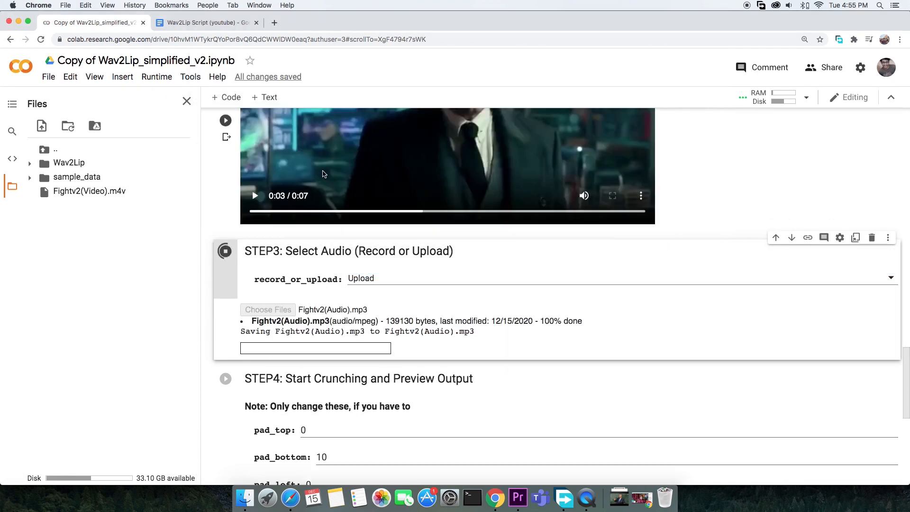
Run the STEP4: Start Crunching and Preview Output cell to generate the lip-synced video.
scroll("down", 3)
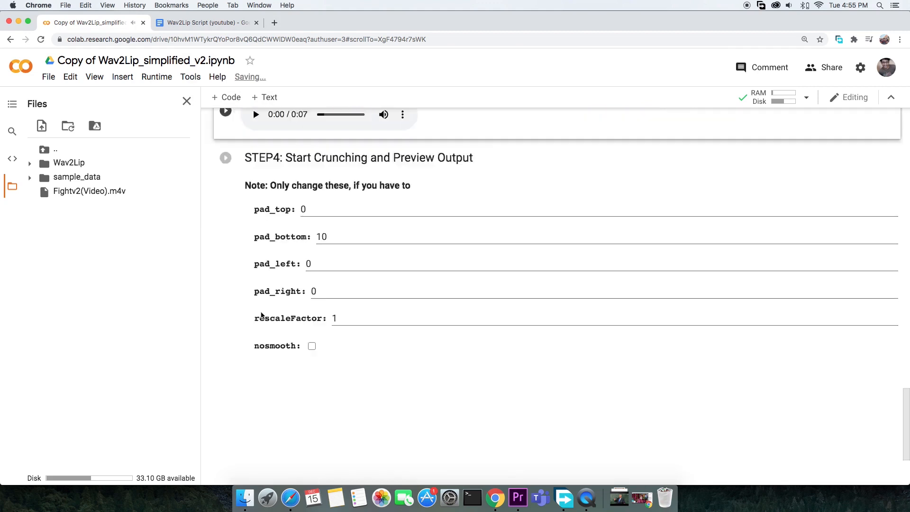
scroll("up", 3)
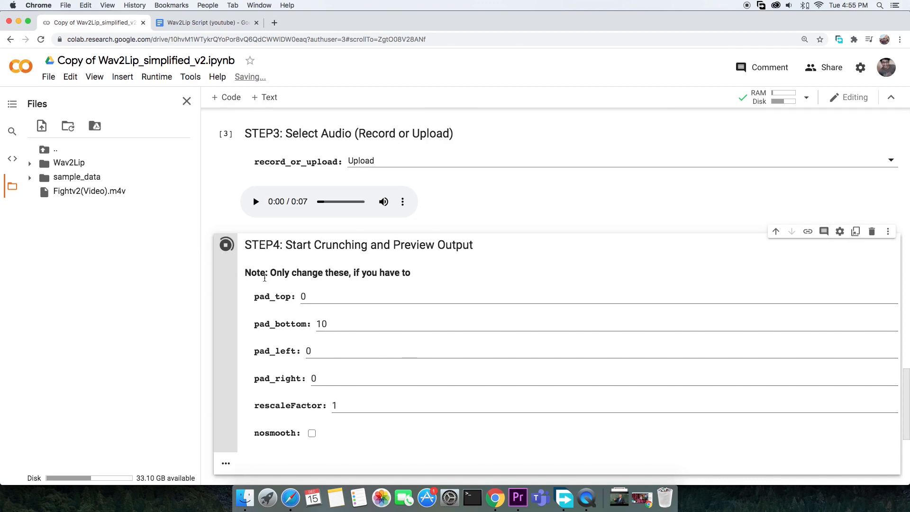
scroll("down", 3)
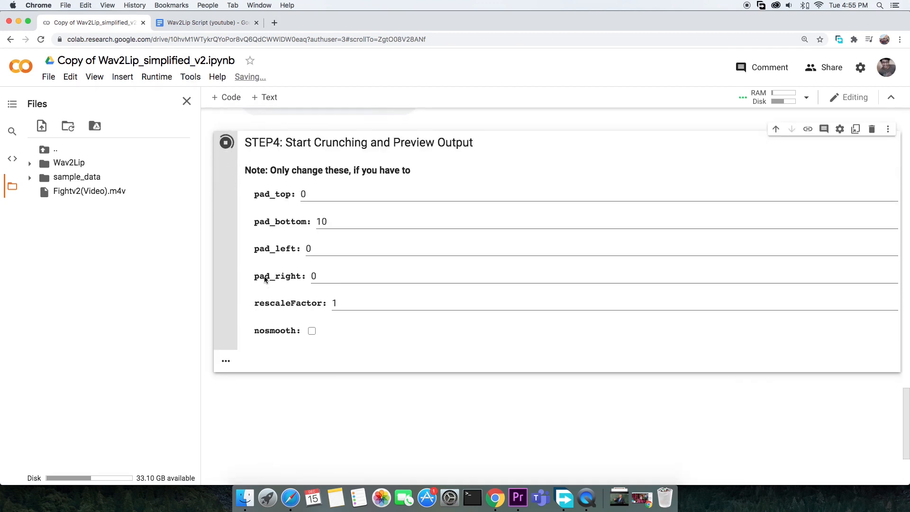
left_click(226, 142)
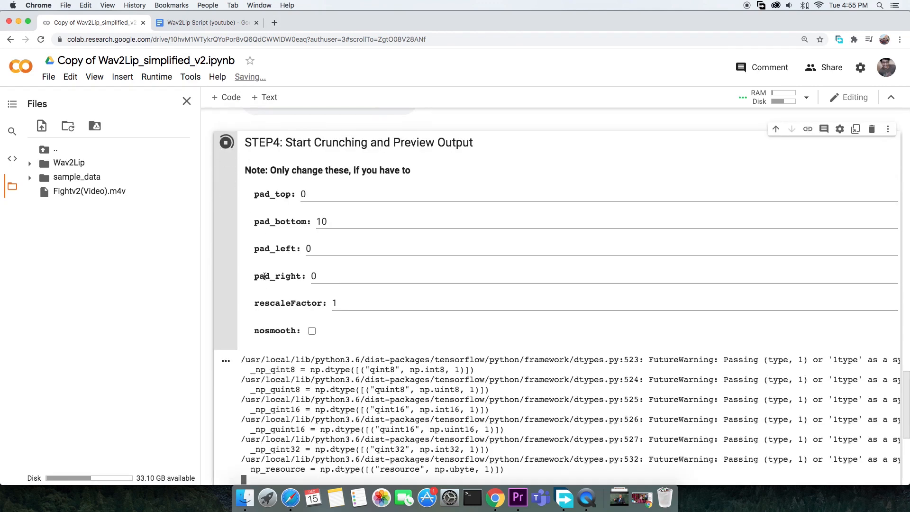
scroll("up", 3)
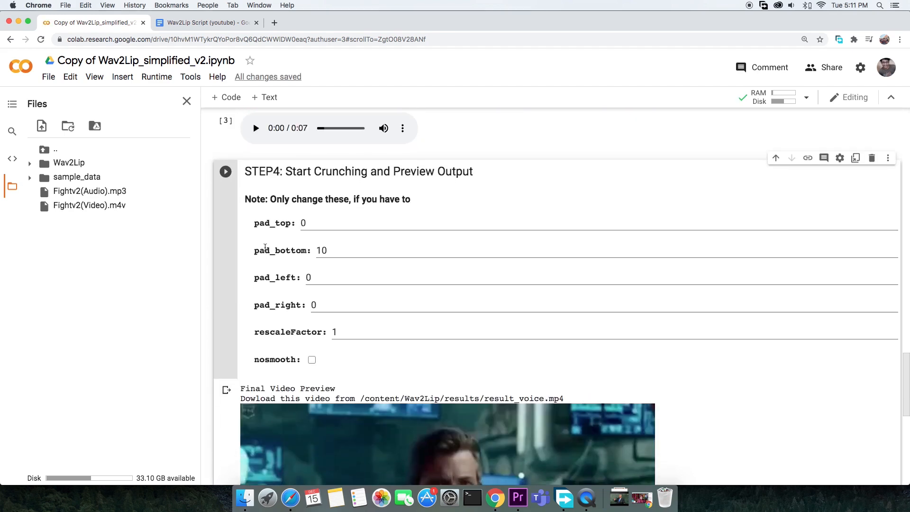
Set rescaleFactor to 2, play and pause the Final Video Preview, and enable nosmooth.
scroll("down", 3)
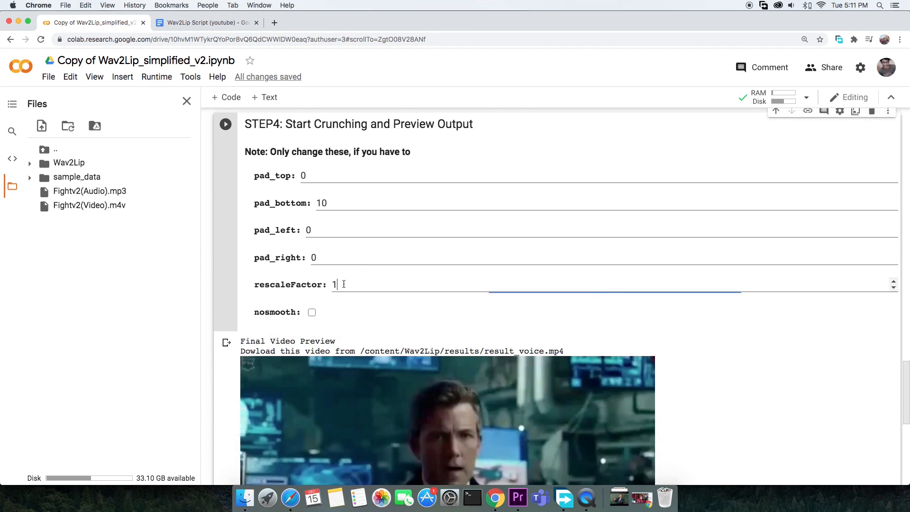
type("2")
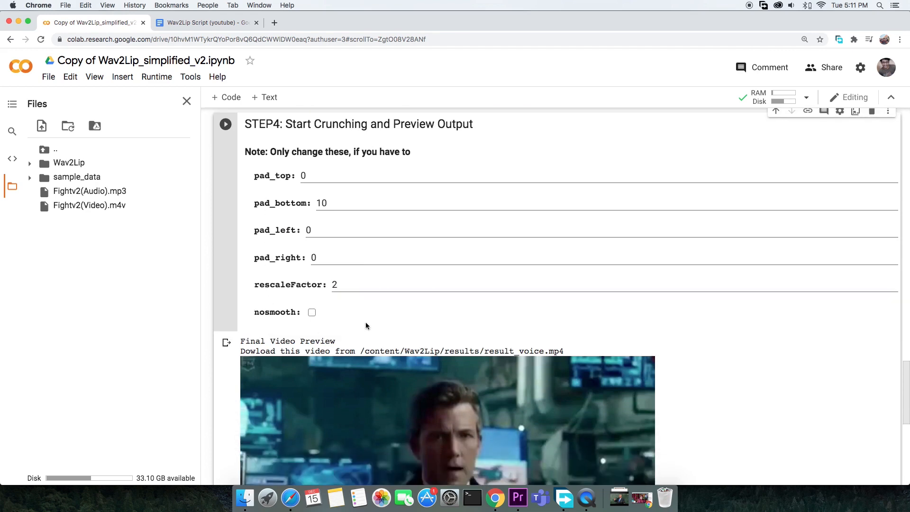
mouse_move(339, 373)
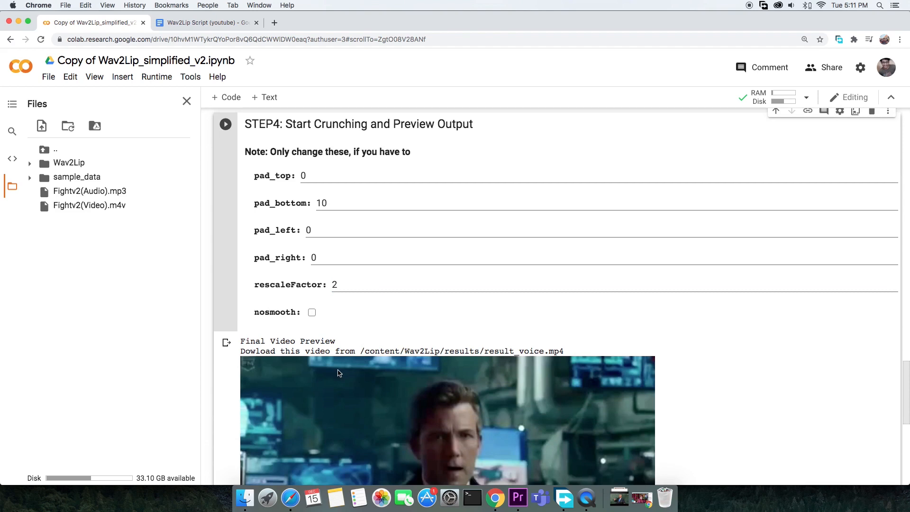
scroll("down", 3)
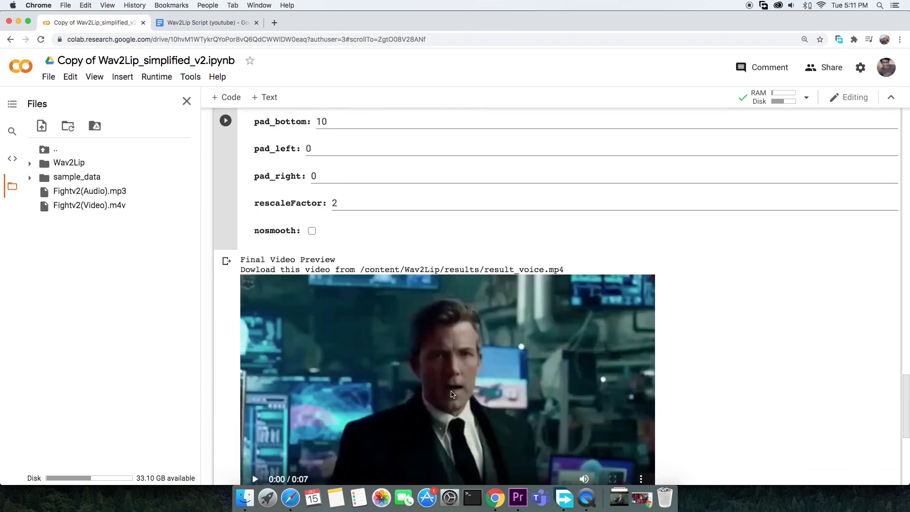
left_click(255, 479)
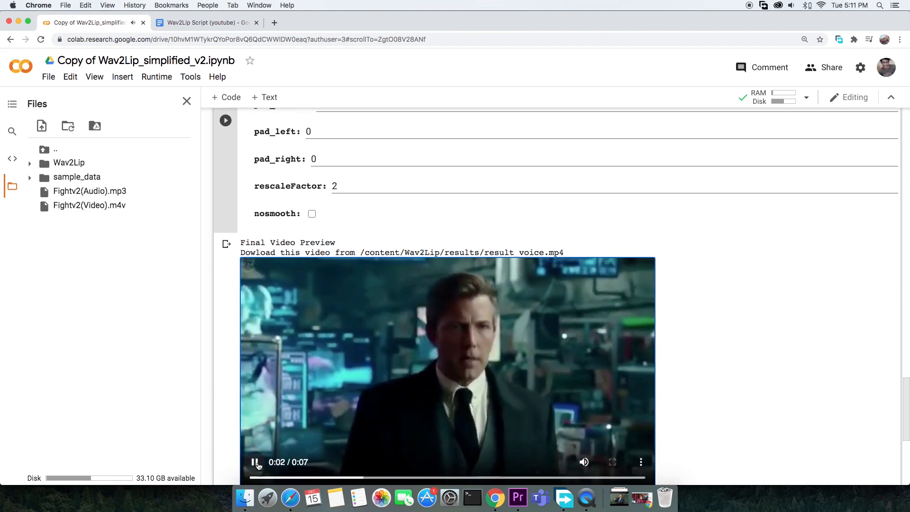
left_click(256, 463)
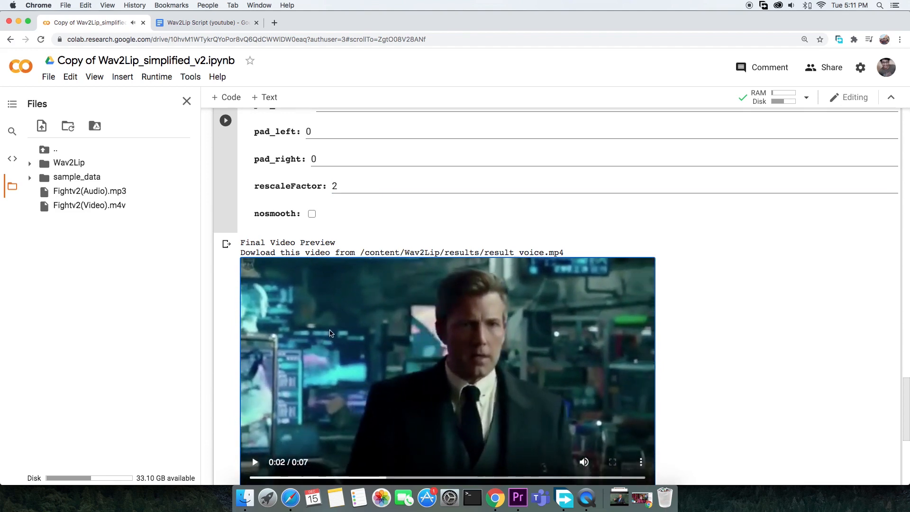
left_click(312, 230)
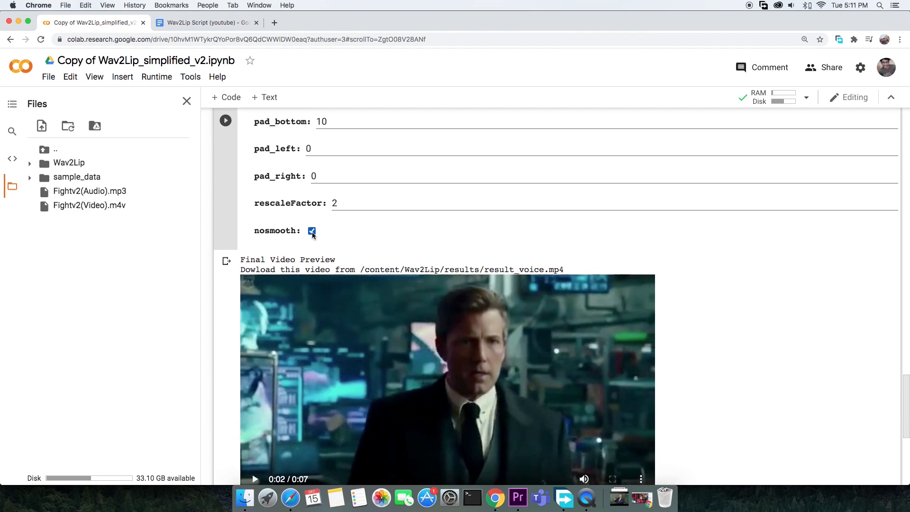
scroll("down", 3)
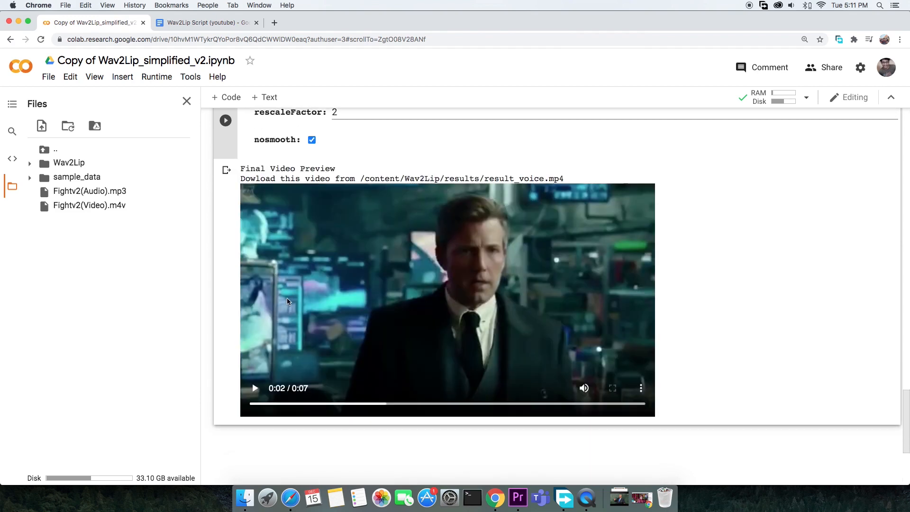
scroll("up", 3)
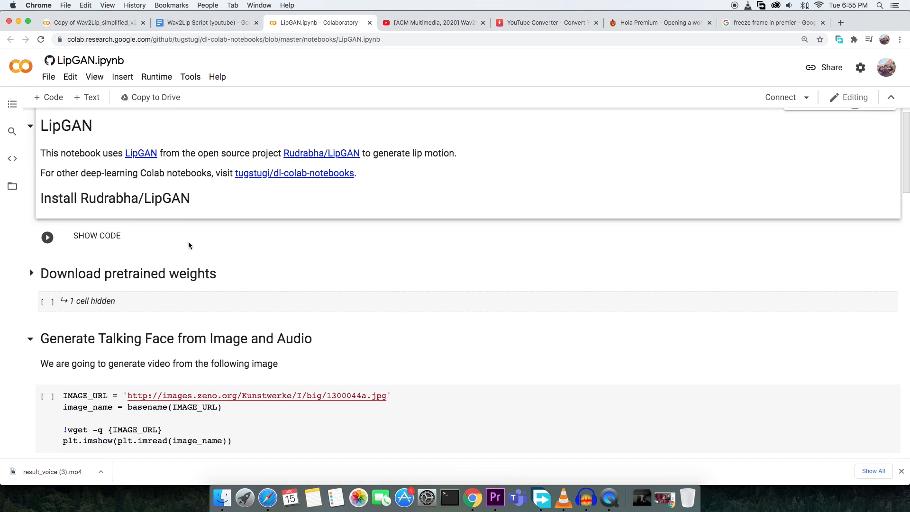
Scroll past the LipGAN image and audio cells and play the talking Mona Lisa result.
scroll("down", 3)
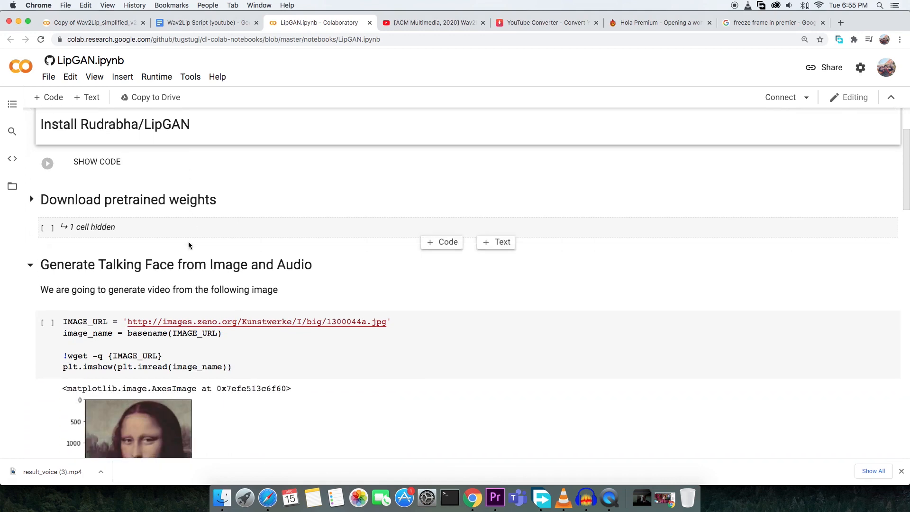
scroll("down", 3)
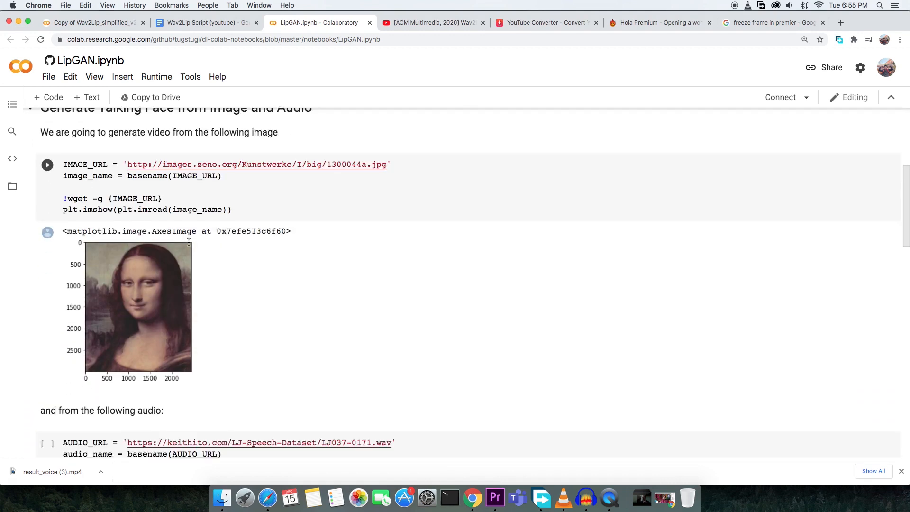
scroll("down", 3)
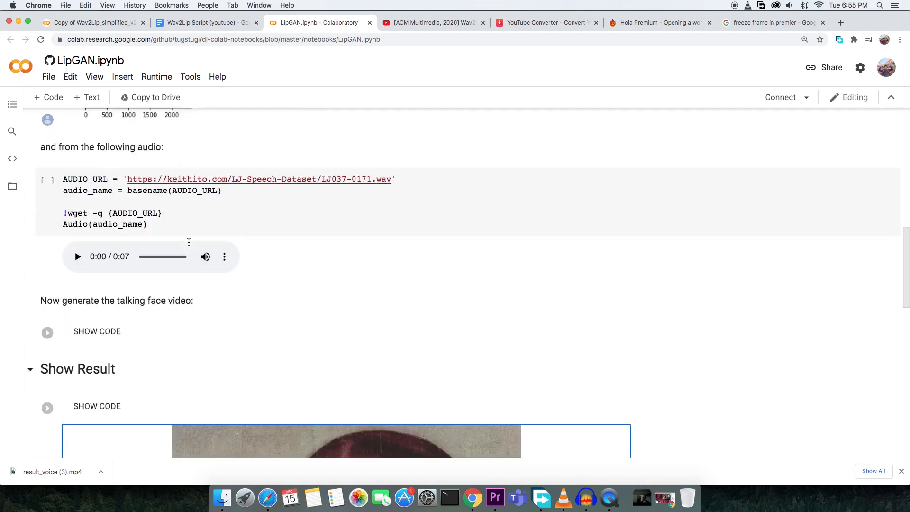
scroll("down", 3)
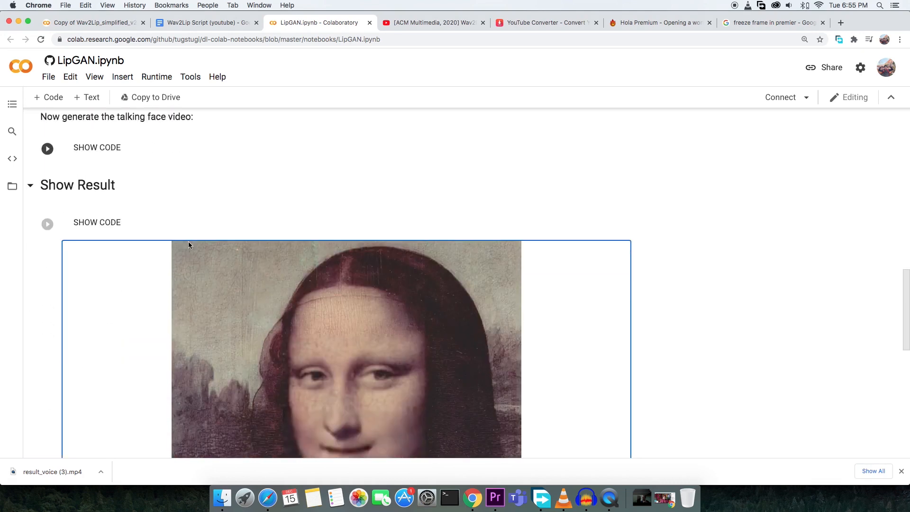
left_click(900, 39)
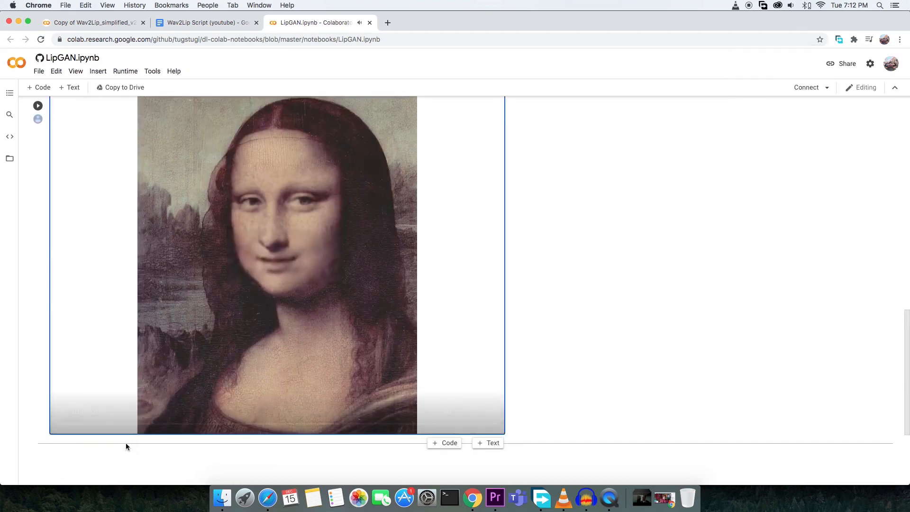
left_click(277, 264)
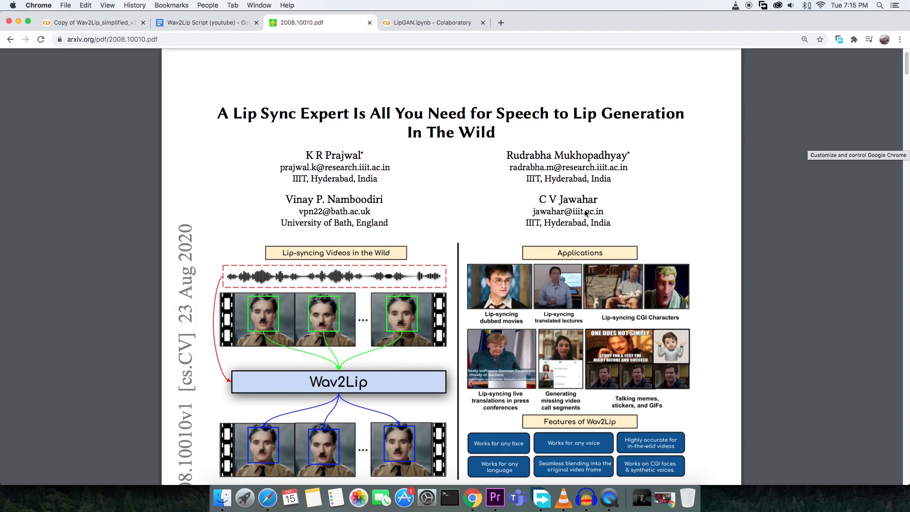
Scroll through arXiv paper 2008.10010 past Figure 2, Tables 1–3 and the qualitative comparisons.
scroll("down", 3)
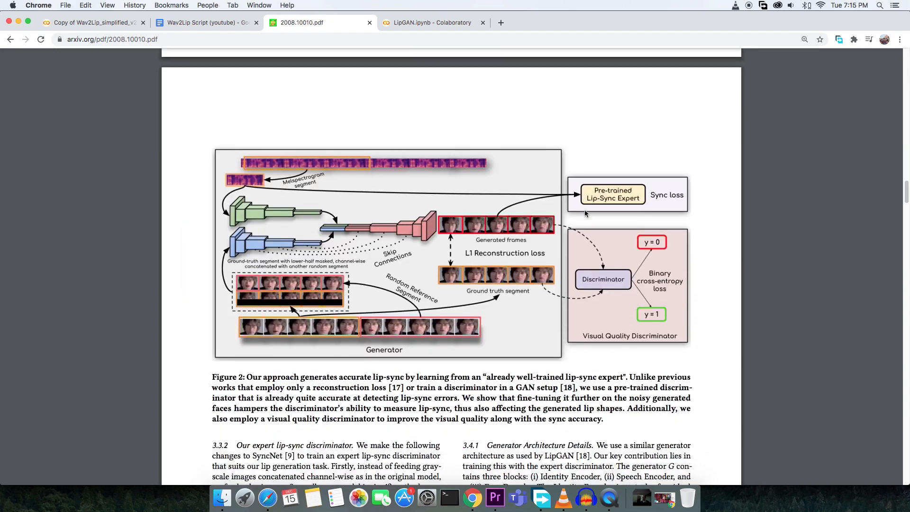
scroll("down", 3)
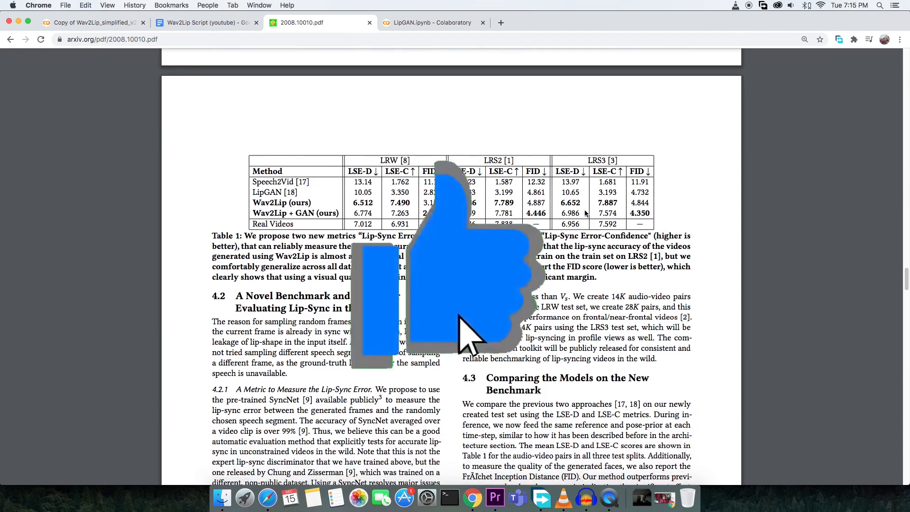
scroll("down", 3)
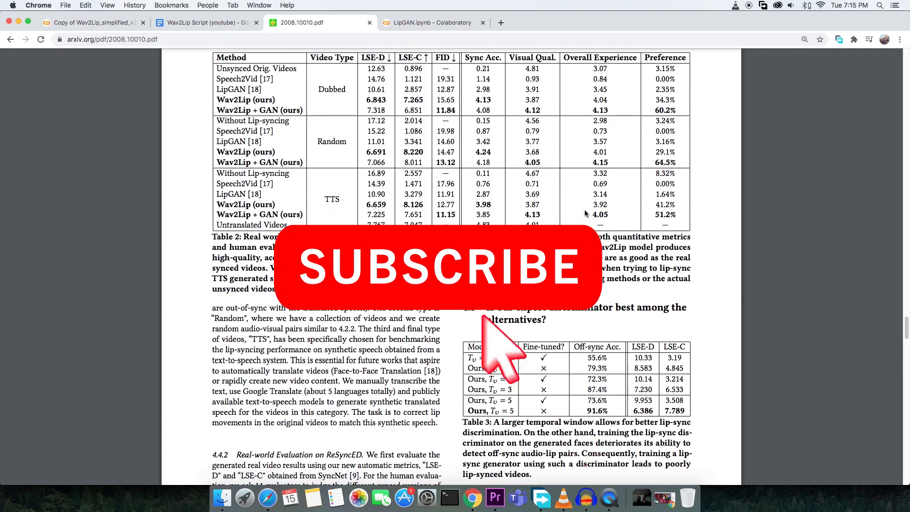
scroll("down", 3)
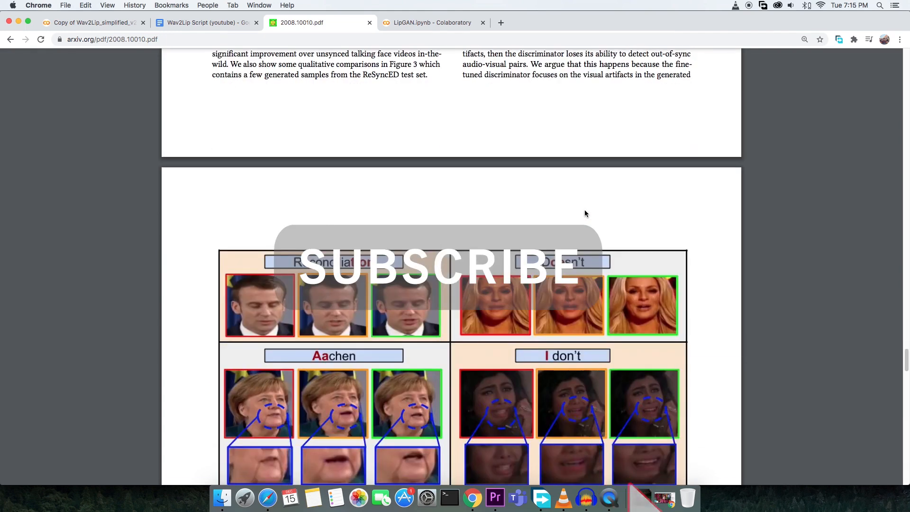
left_click(433, 23)
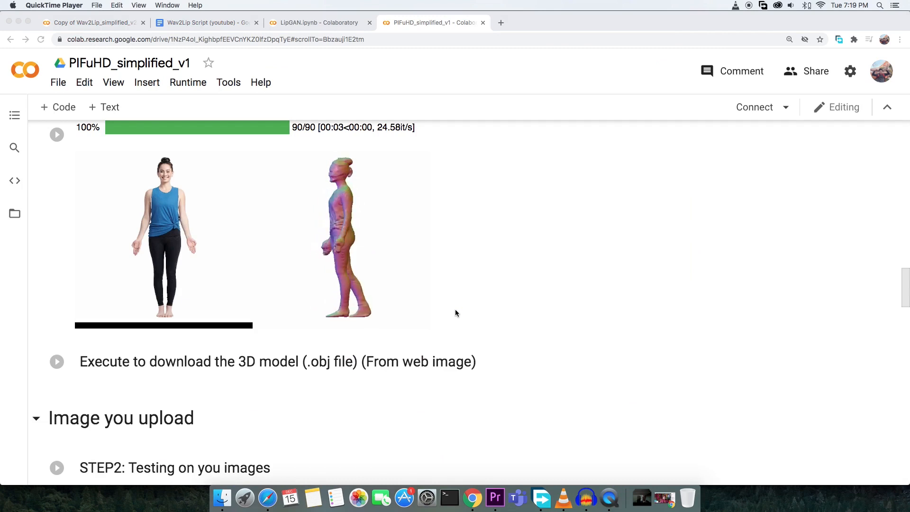
Play the first speaker's input waveform on the Speech2Face project page.
left_click(430, 23)
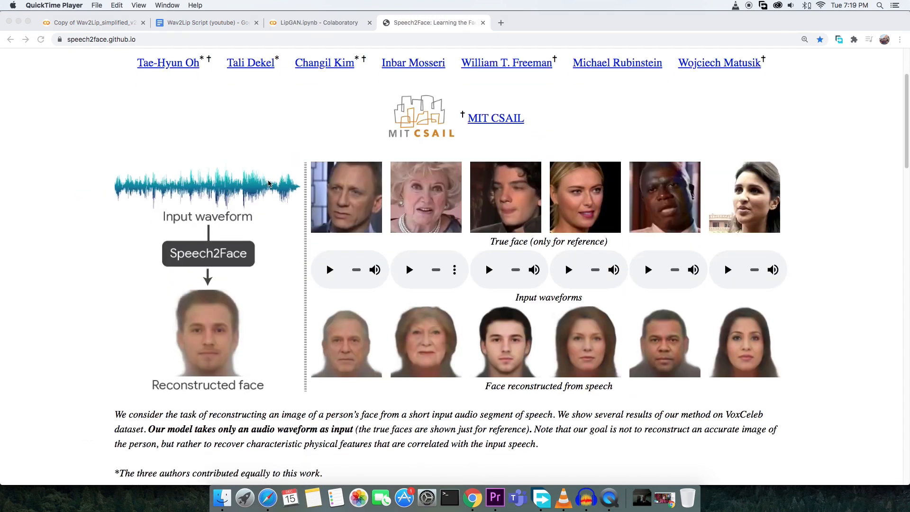
left_click(329, 270)
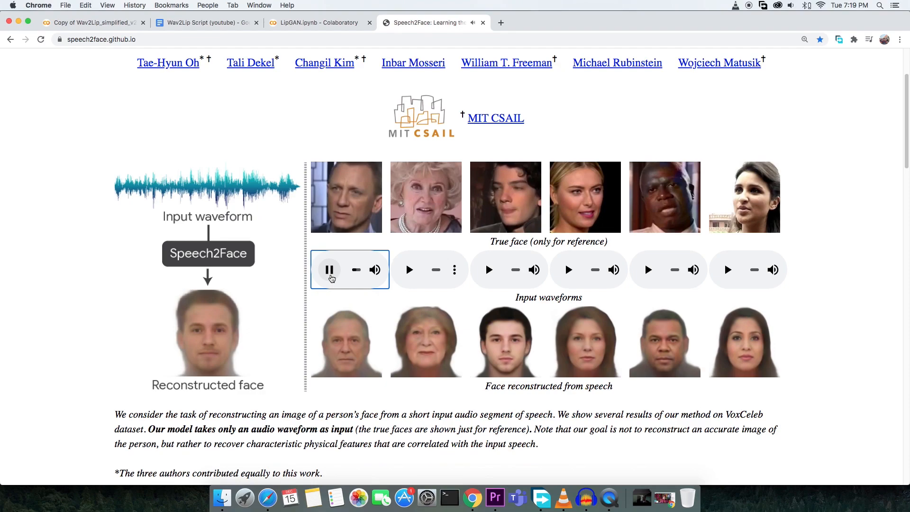